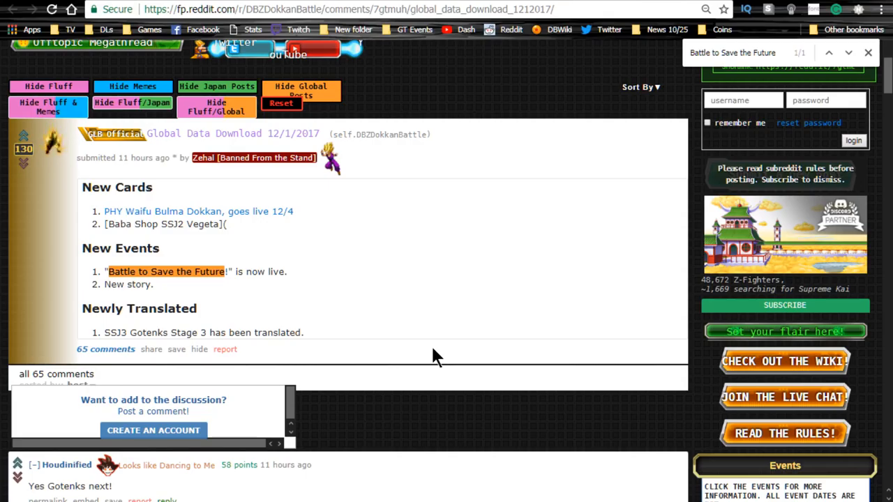
# Show the card schedule listing Bulma (Youth) Searching for a Sweetheart due 12/03/2017
pyautogui.click(188, 224)
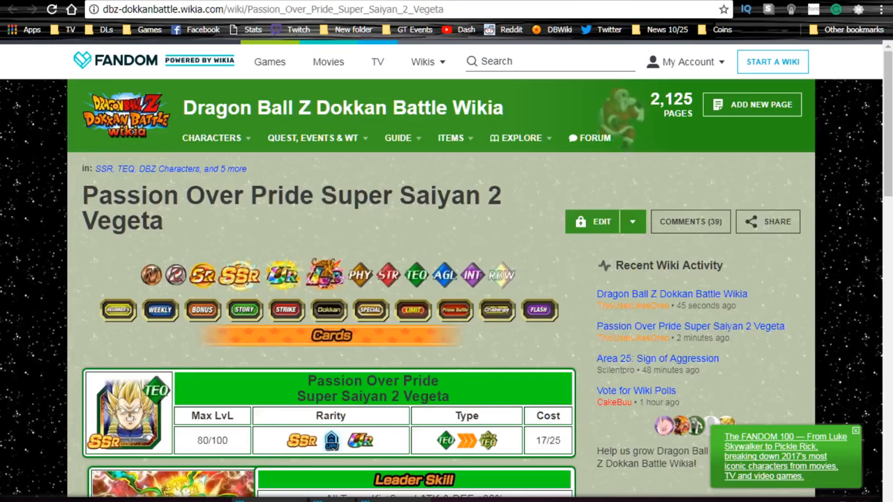
pyautogui.scroll(-3)
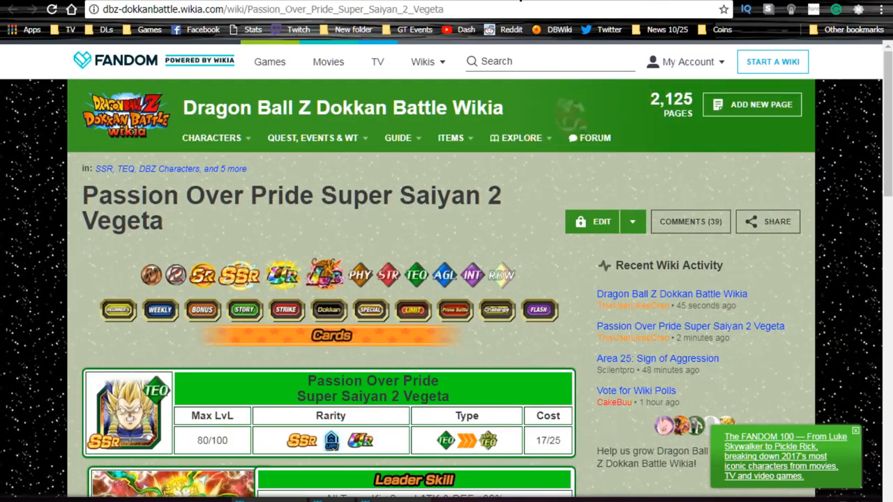
pyautogui.scroll(-3)
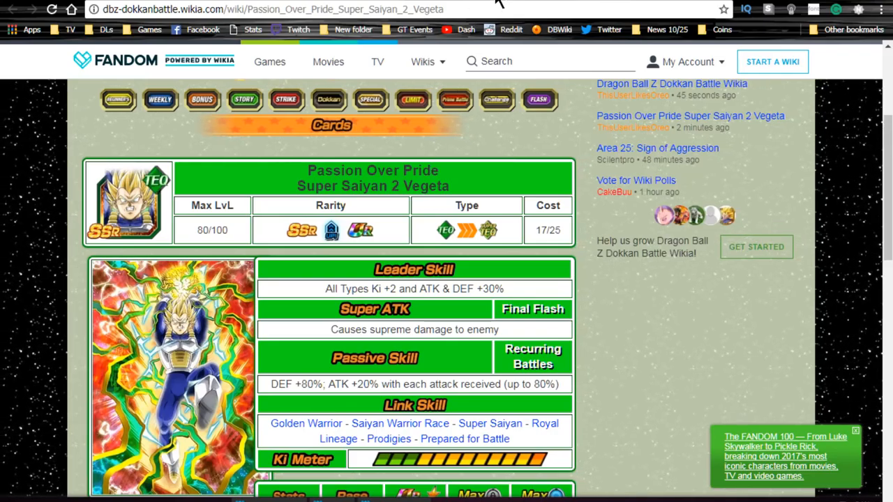
pyautogui.scroll(-3)
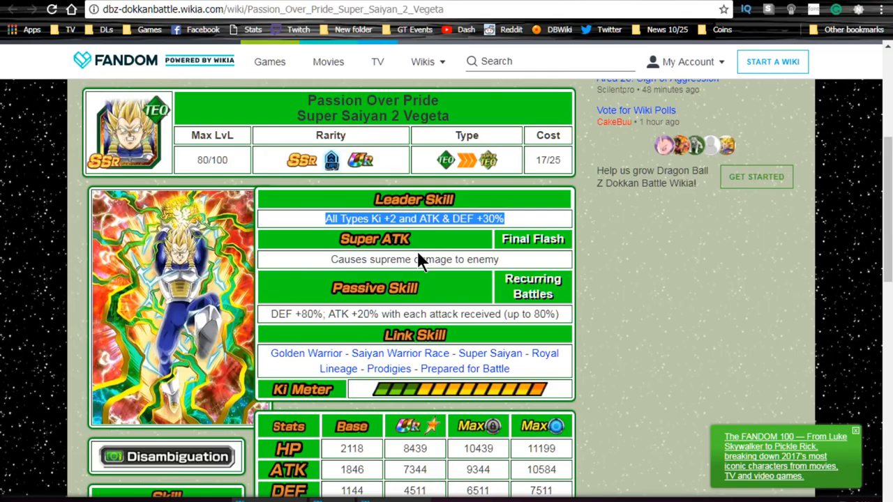
pyautogui.scroll(-3)
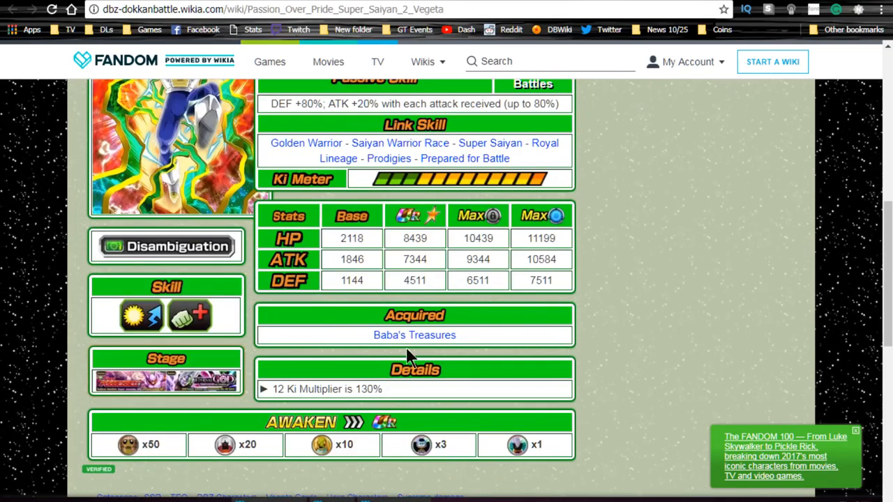
pyautogui.scroll(3)
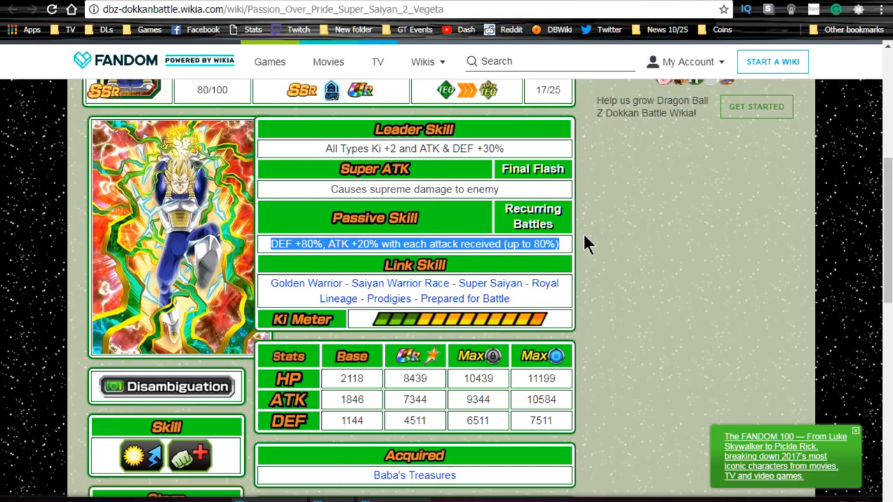
pyautogui.moveTo(603, 307)
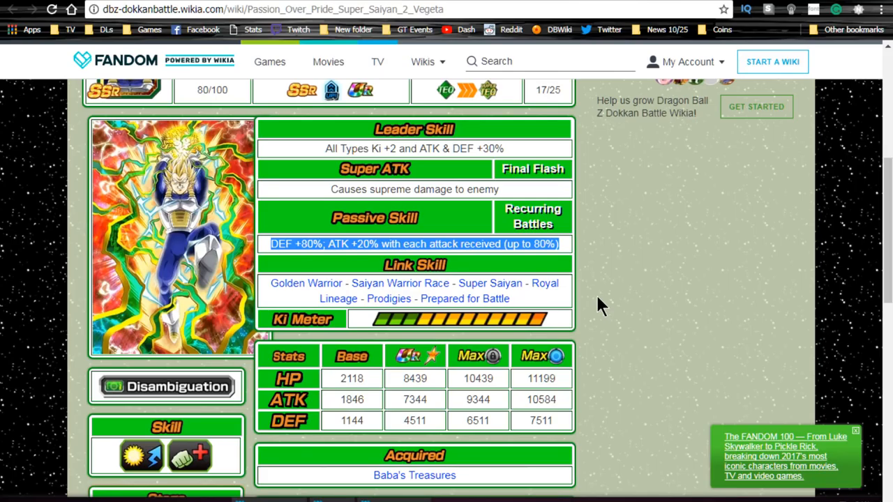
pyautogui.scroll(3)
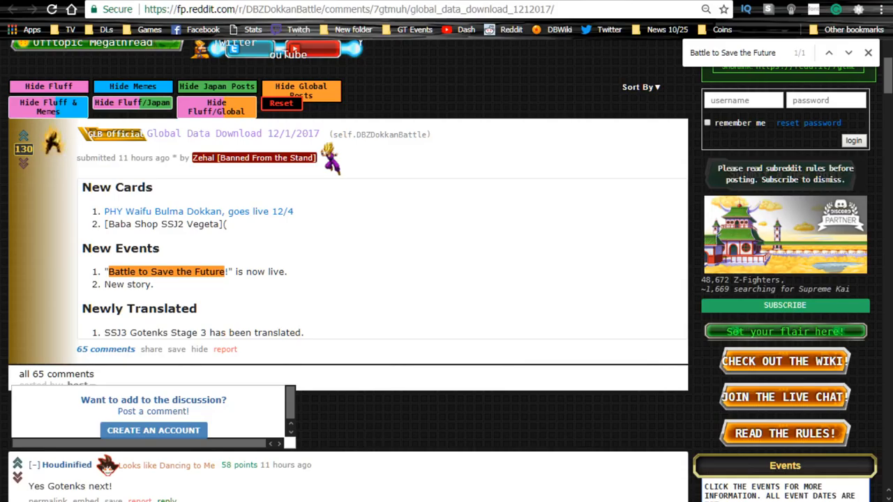
pyautogui.moveTo(113, 332)
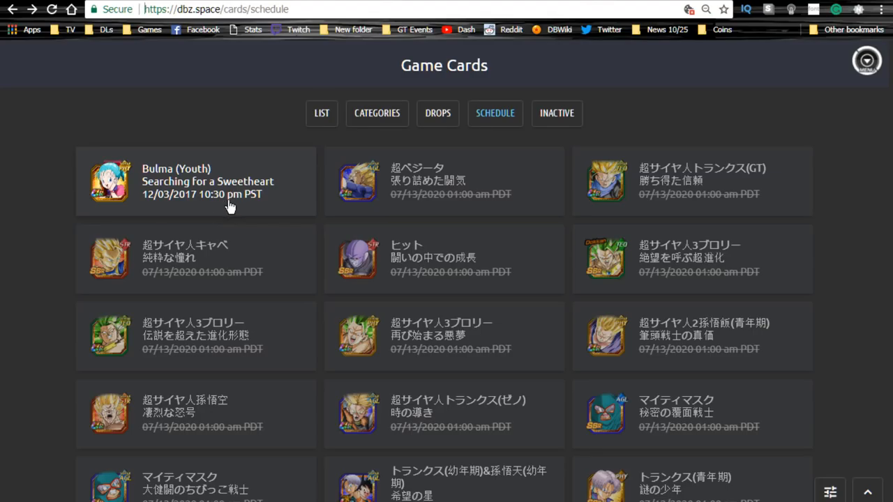
pyautogui.moveTo(243, 204)
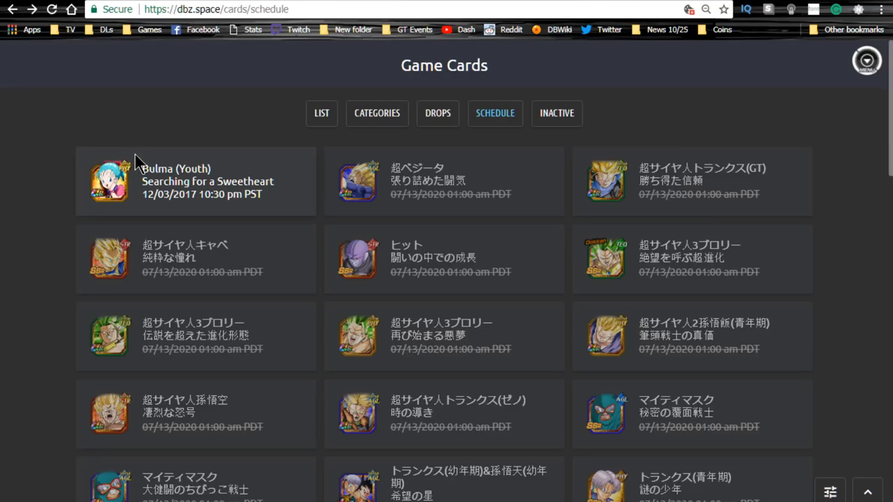
pyautogui.moveTo(148, 154)
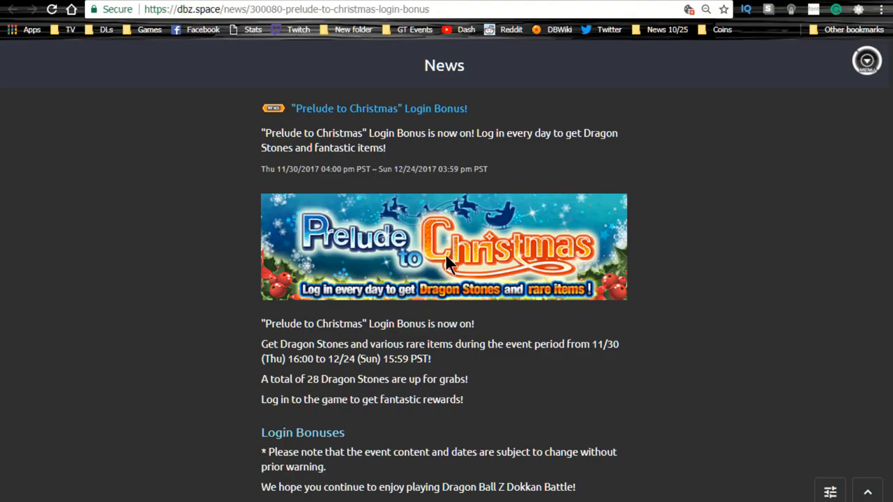
# Scroll through the Prelude to Christmas login bonus article (11/30–12/24/2017, 28 Dragon Stones)
pyautogui.scroll(-3)
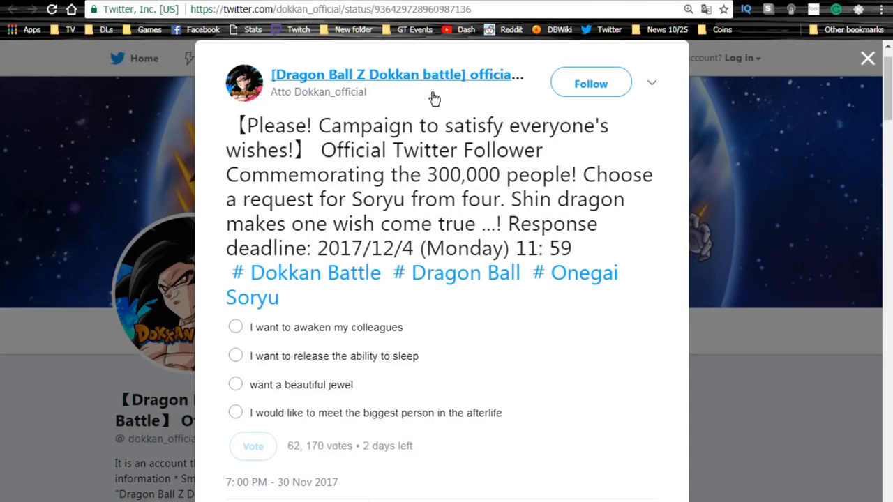
pyautogui.moveTo(380, 212)
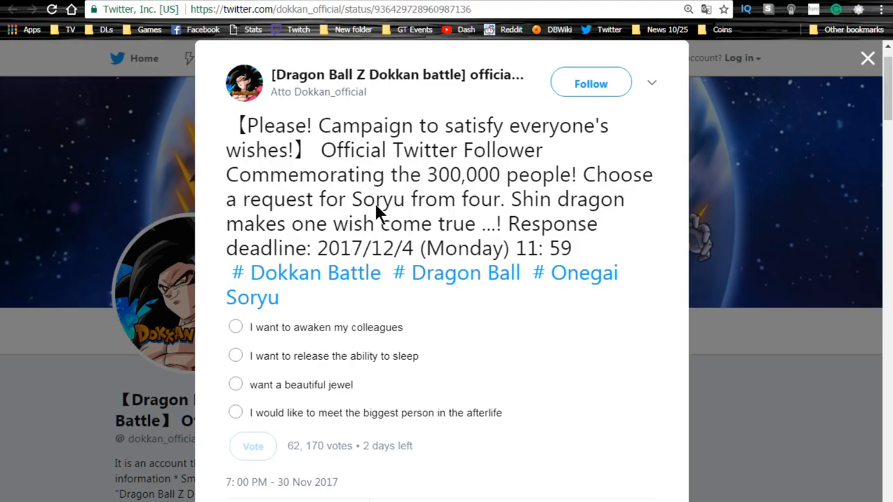
pyautogui.moveTo(248, 207)
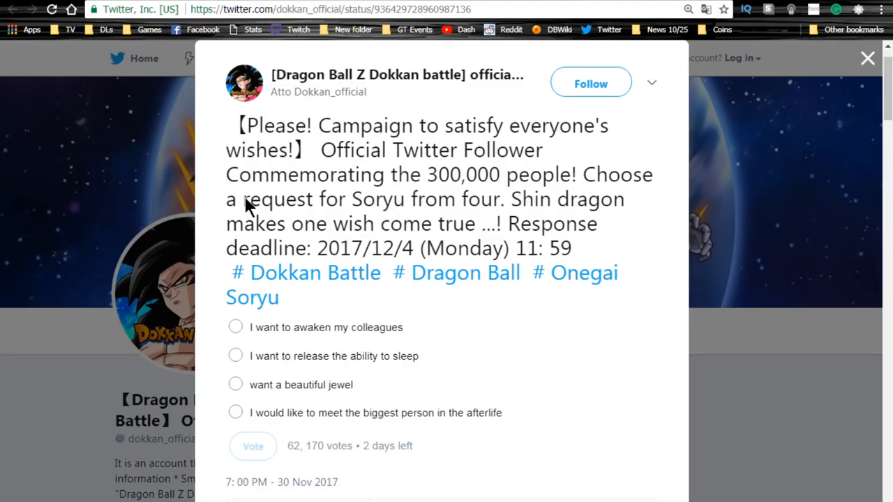
# Leave the Shin dragon wish poll and reach the potential release video on the Dokkan profile
pyautogui.click(867, 57)
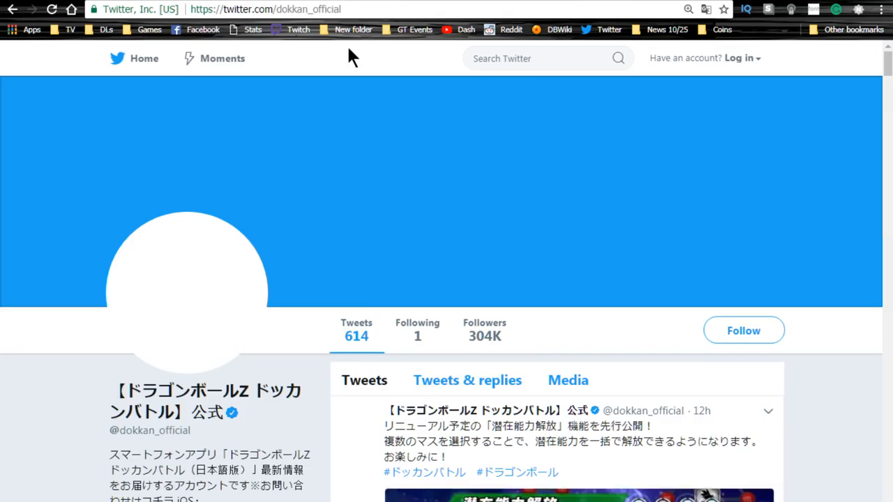
pyautogui.scroll(-3)
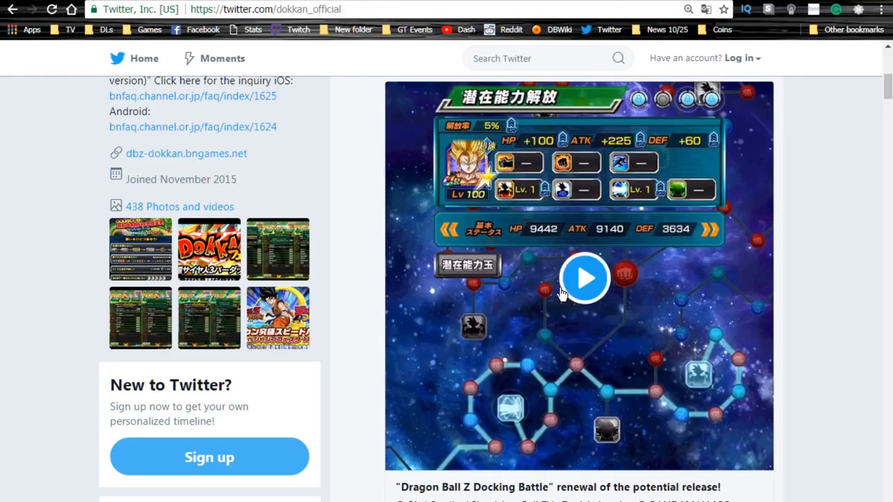
pyautogui.click(585, 278)
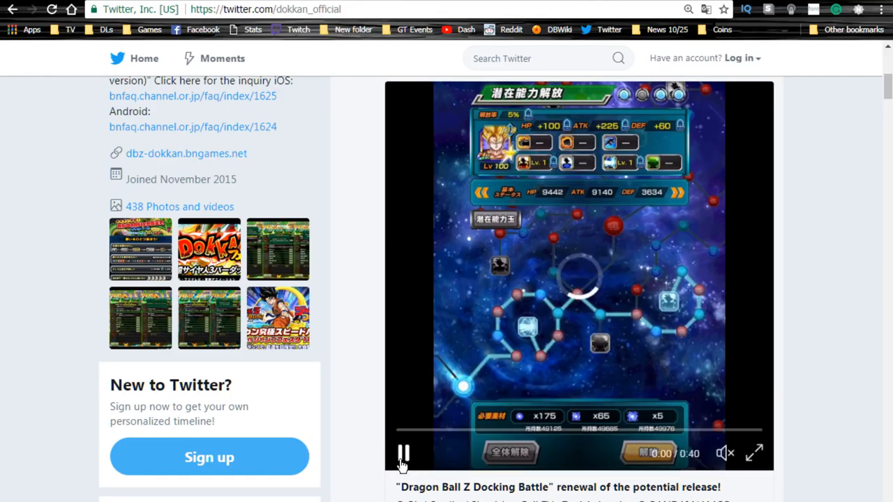
# Play the potential release renewal video through to 0:40
pyautogui.click(404, 452)
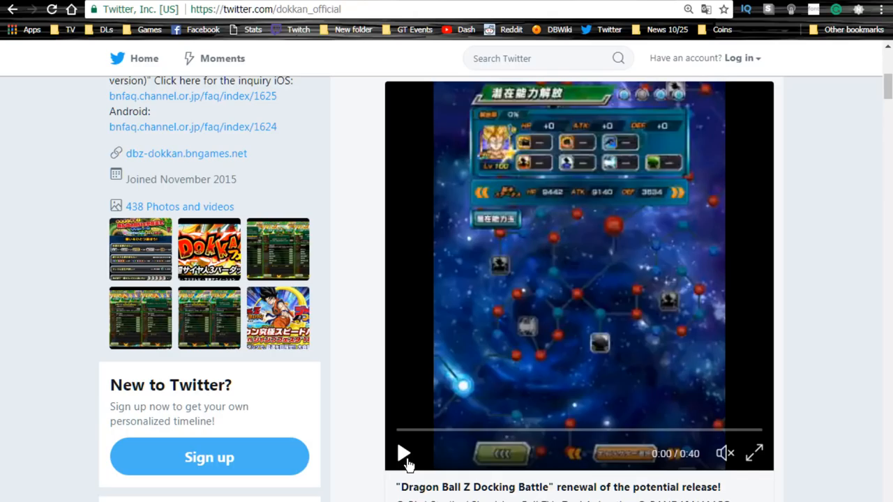
pyautogui.click(406, 452)
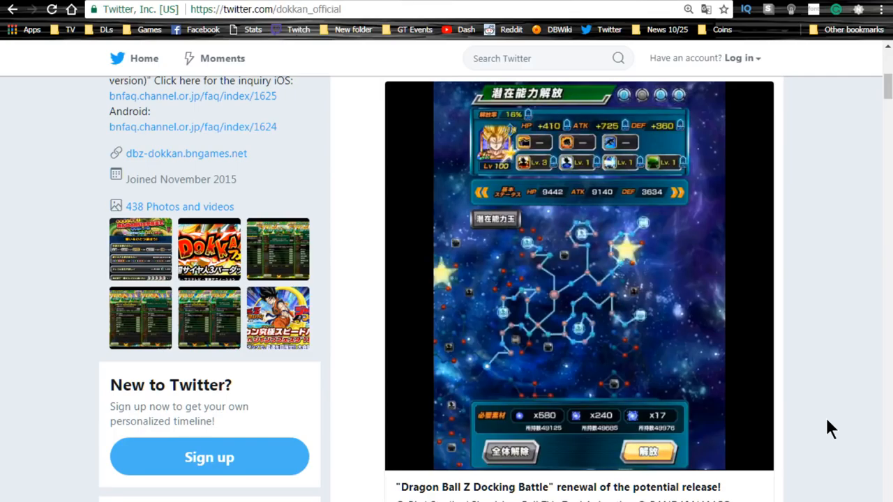
pyautogui.click(647, 452)
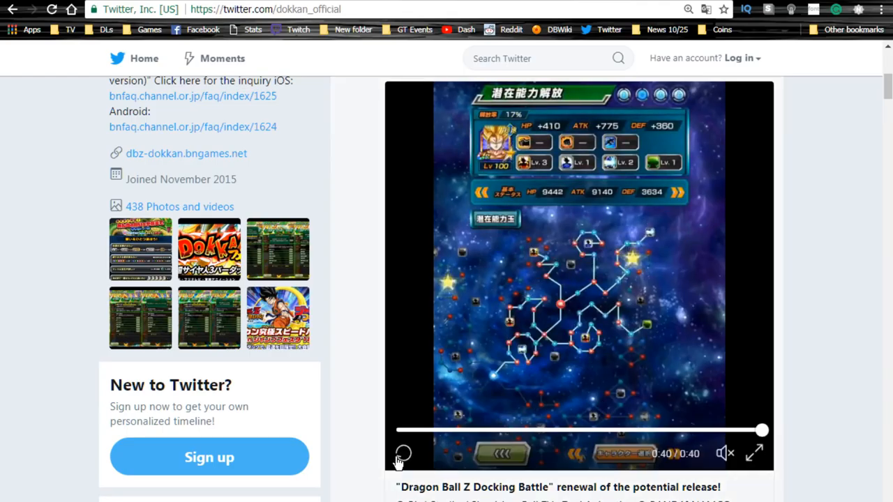
pyautogui.moveTo(517, 109)
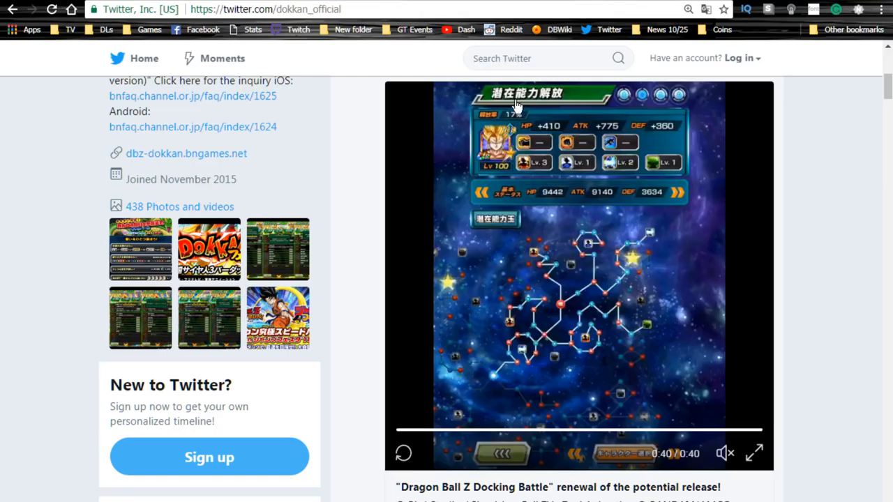
pyautogui.scroll(-3)
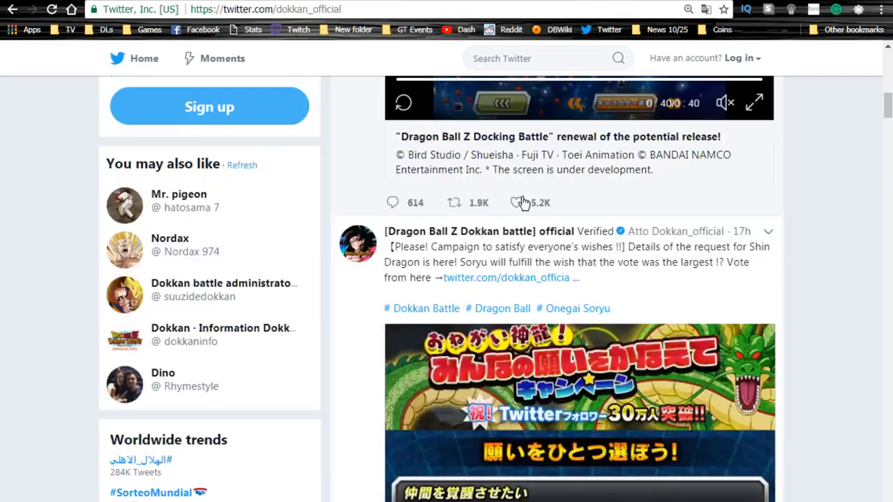
pyautogui.scroll(-3)
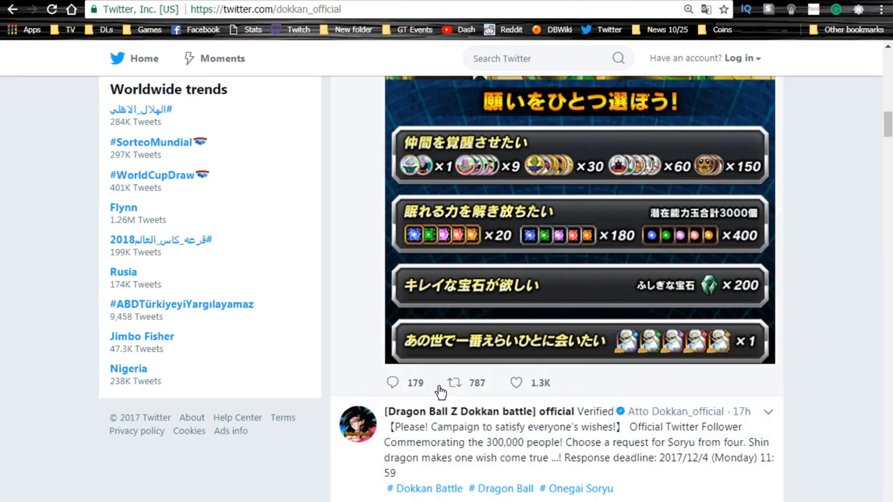
pyautogui.scroll(-3)
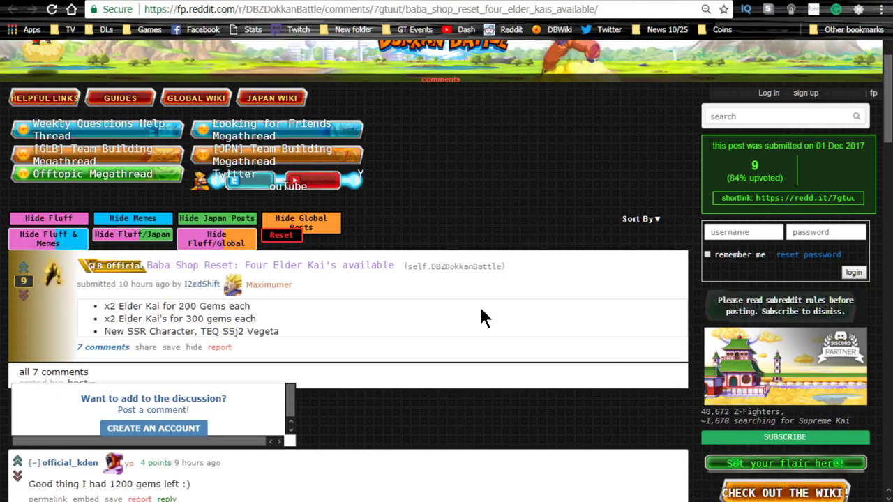
pyautogui.moveTo(326, 388)
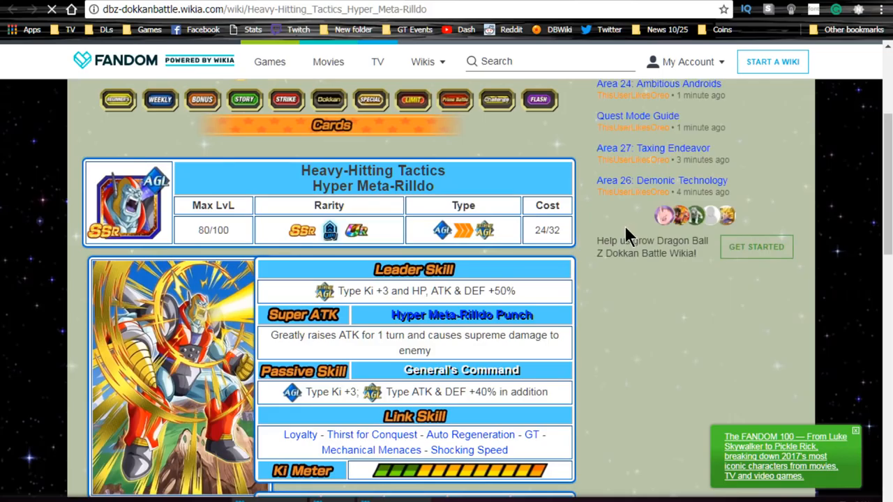
# Scroll down the Heavy-Hitting Tactics Hyper Meta-Rilldo card page
pyautogui.scroll(-3)
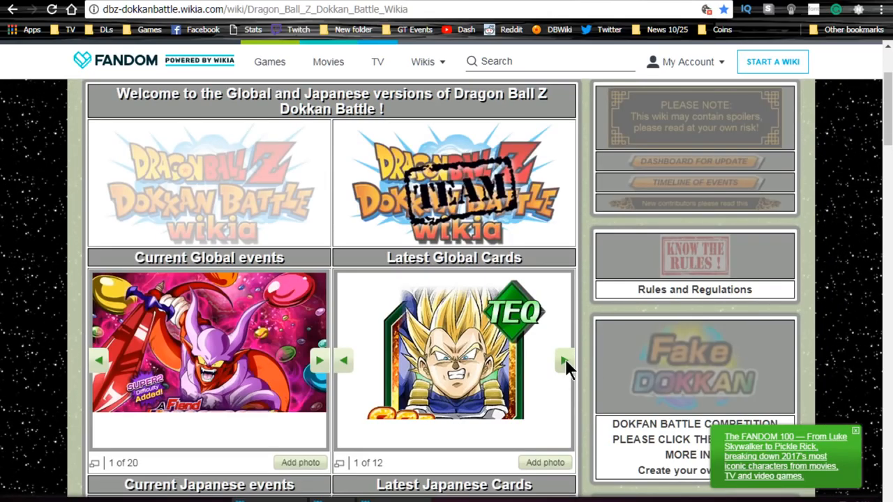
# From Latest Global Cards, bring up the Tomboy Troublemaker Pan (GT) card page
pyautogui.click(562, 360)
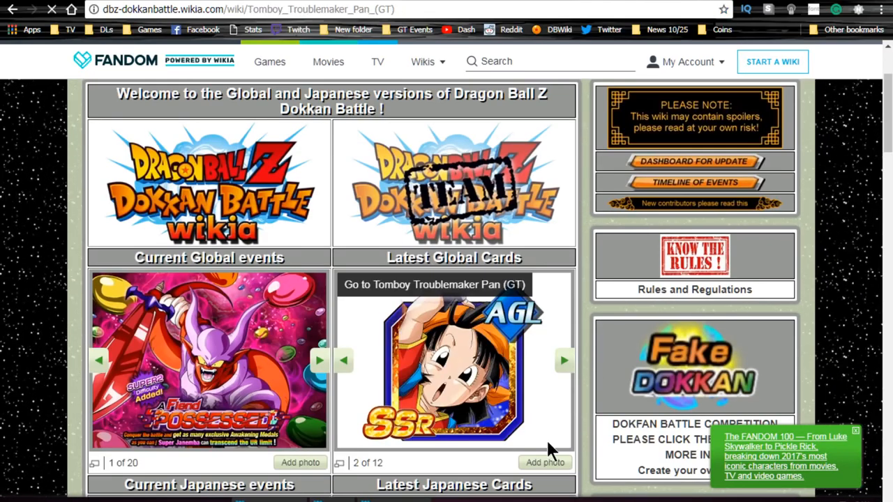
pyautogui.click(435, 365)
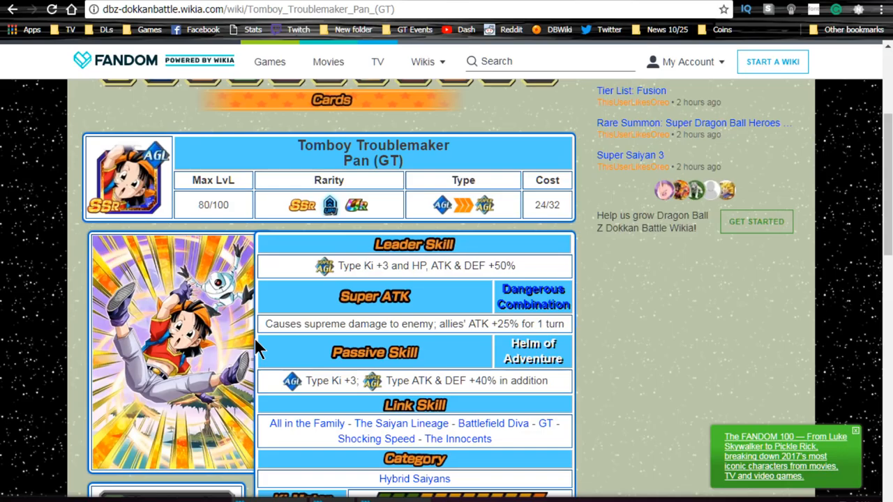
pyautogui.scroll(-3)
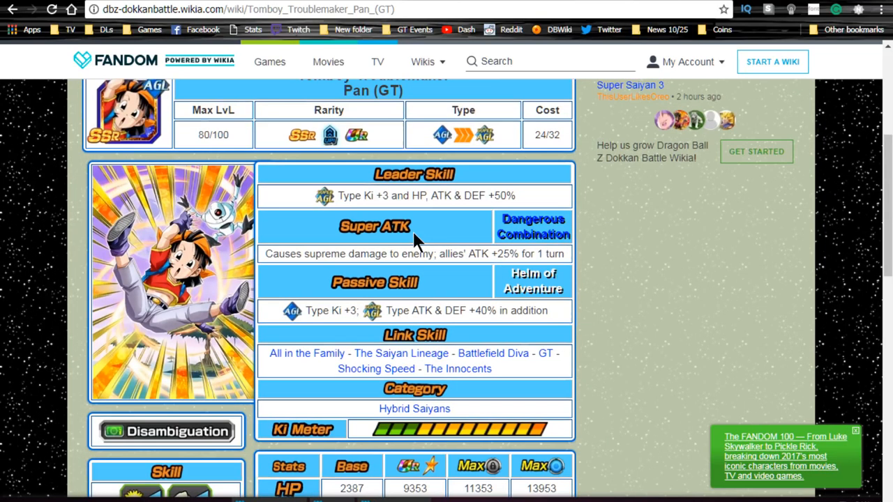
# Highlight Pan's and Rilldo's passive ATK & DEF bonus text to compare their skills
pyautogui.tripleClick(414, 311)
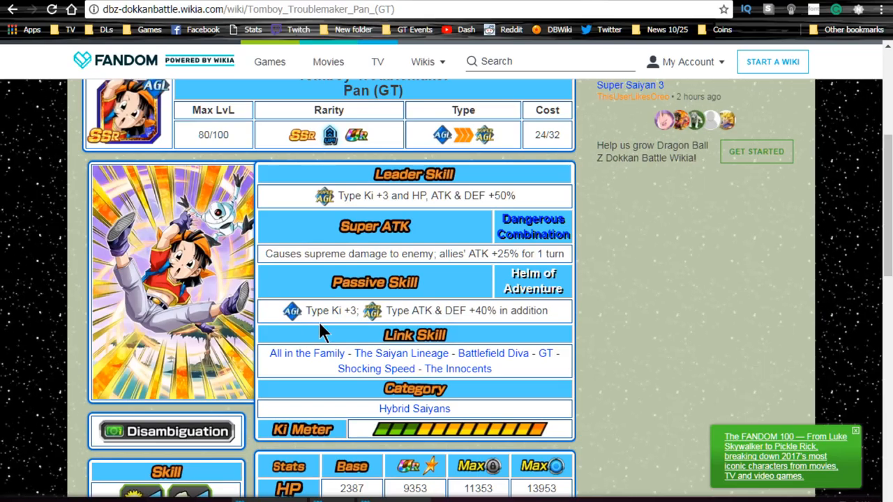
pyautogui.moveTo(416, 342)
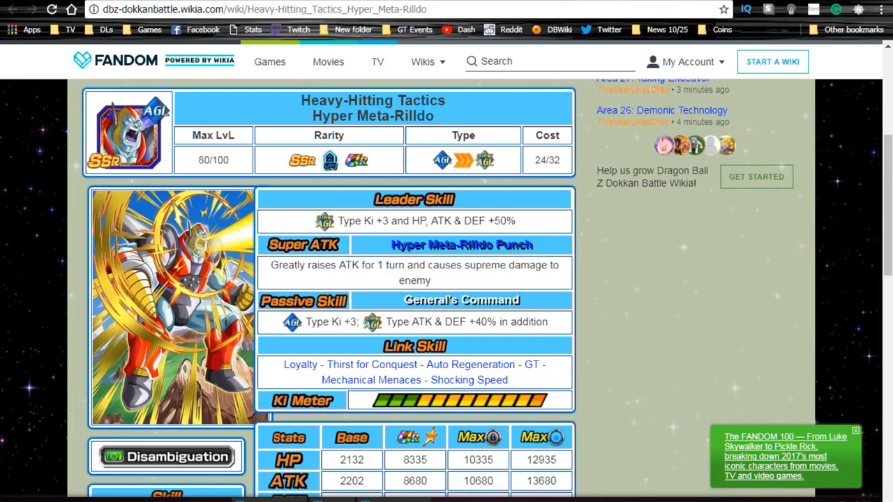
pyautogui.doubleClick(413, 322)
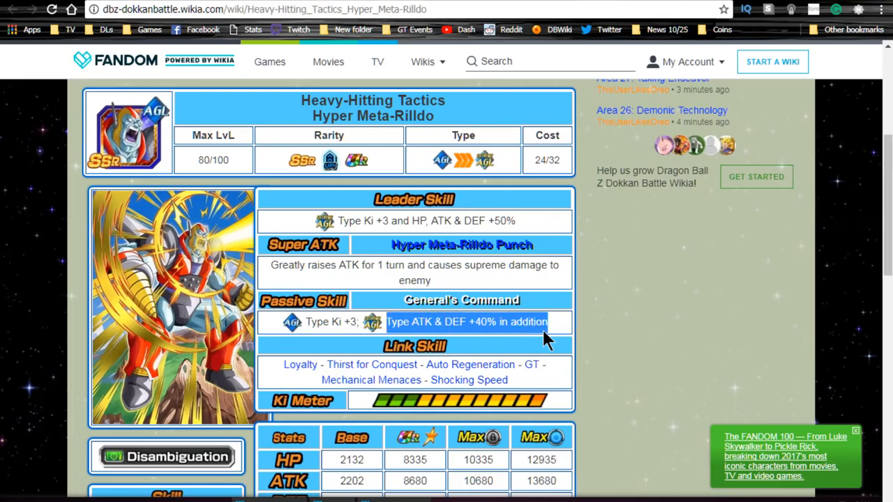
pyautogui.moveTo(406, 300)
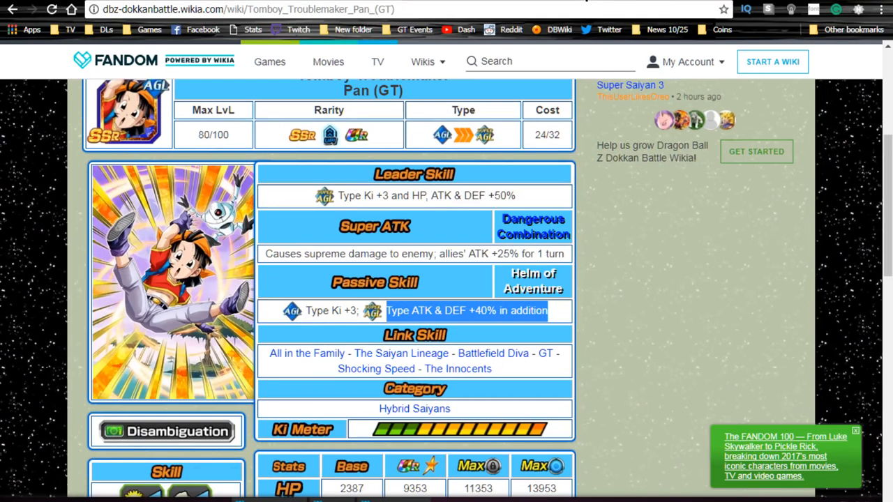
pyautogui.moveTo(383, 224)
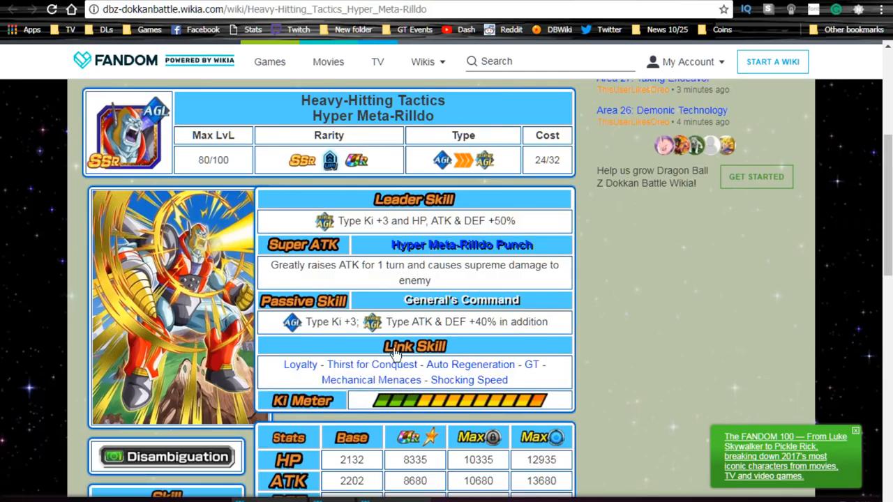
pyautogui.moveTo(525, 379)
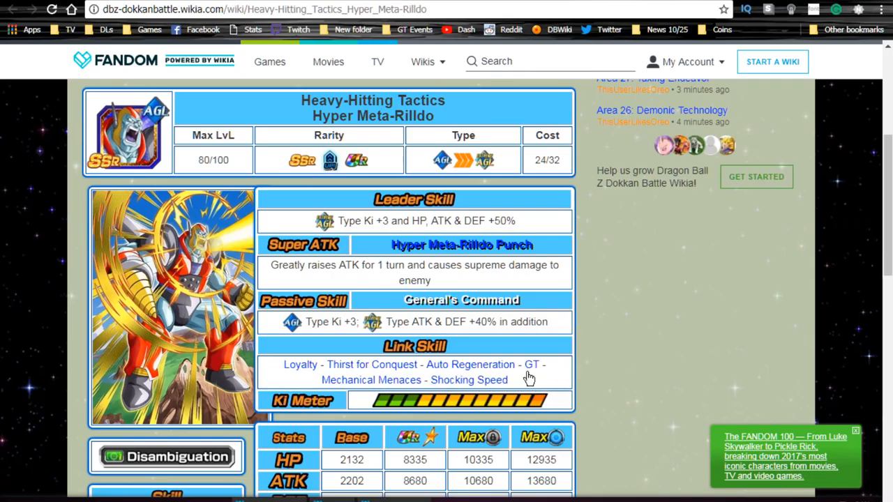
pyautogui.moveTo(529, 371)
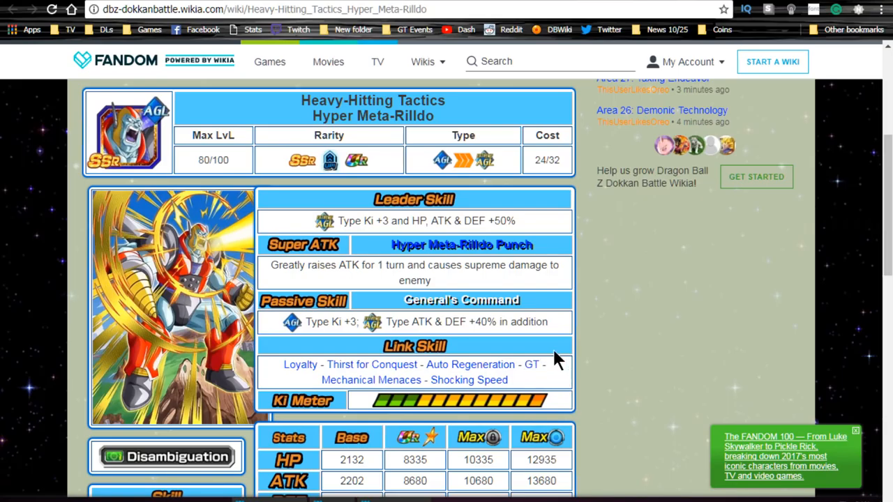
# Scroll the Hyper Meta-Rilldo page toward the Encompassing Destroyer Hyper Meta-Rilldo link
pyautogui.scroll(-3)
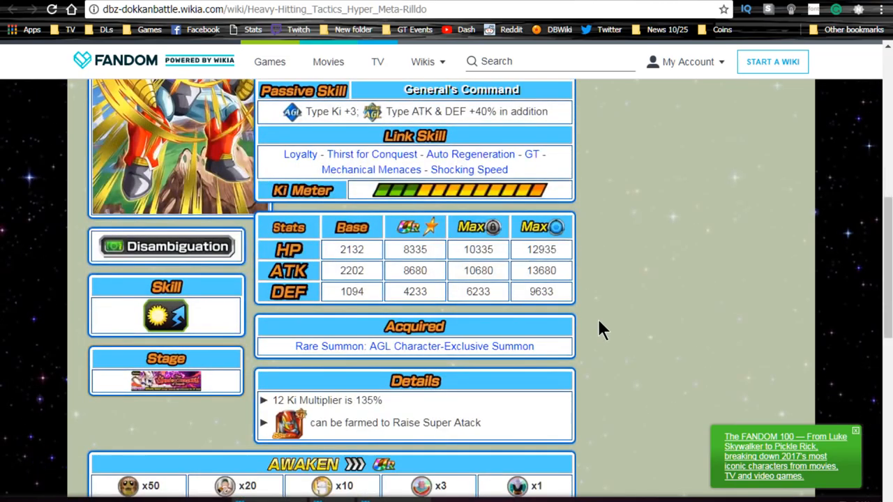
pyautogui.scroll(3)
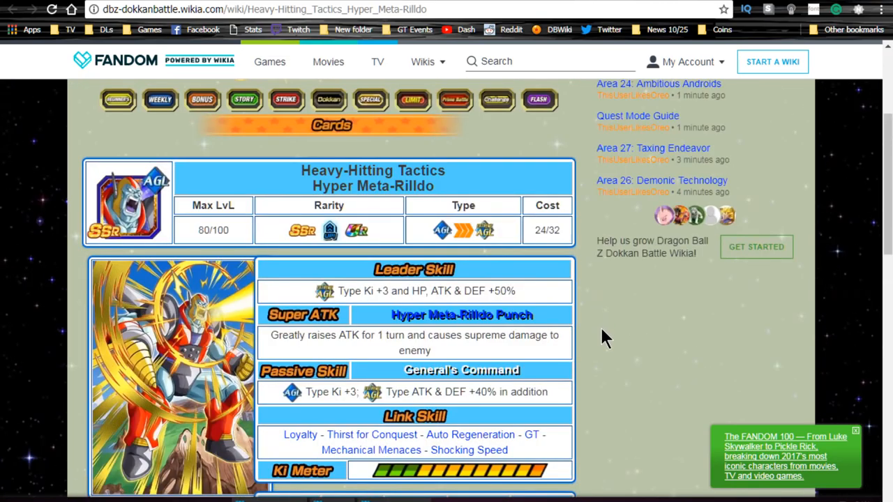
pyautogui.scroll(-3)
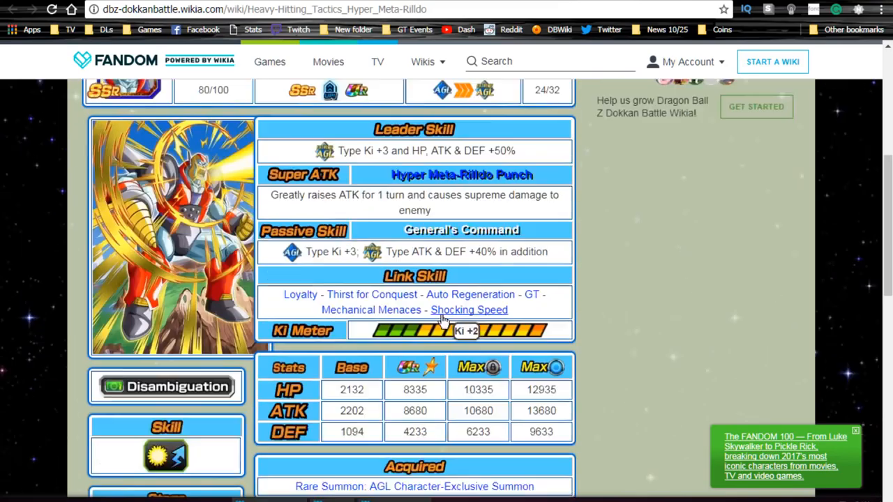
pyautogui.scroll(-3)
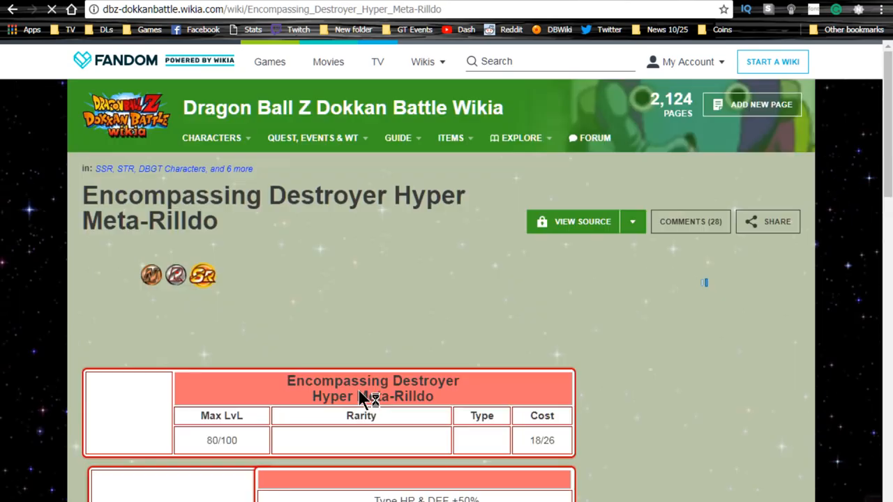
pyautogui.scroll(-3)
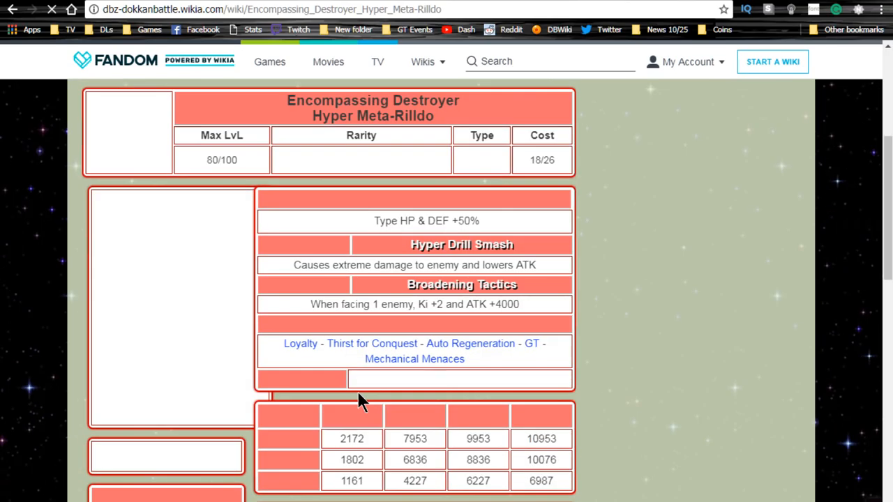
pyautogui.scroll(-3)
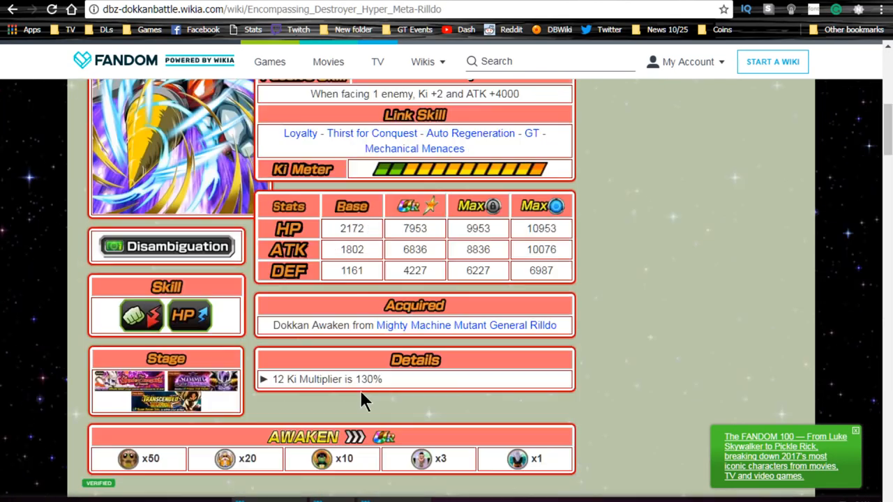
pyautogui.scroll(3)
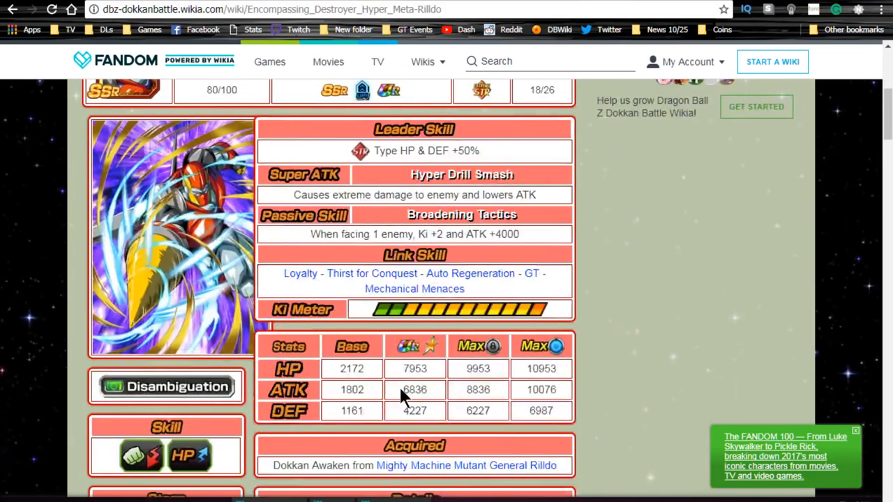
pyautogui.click(467, 466)
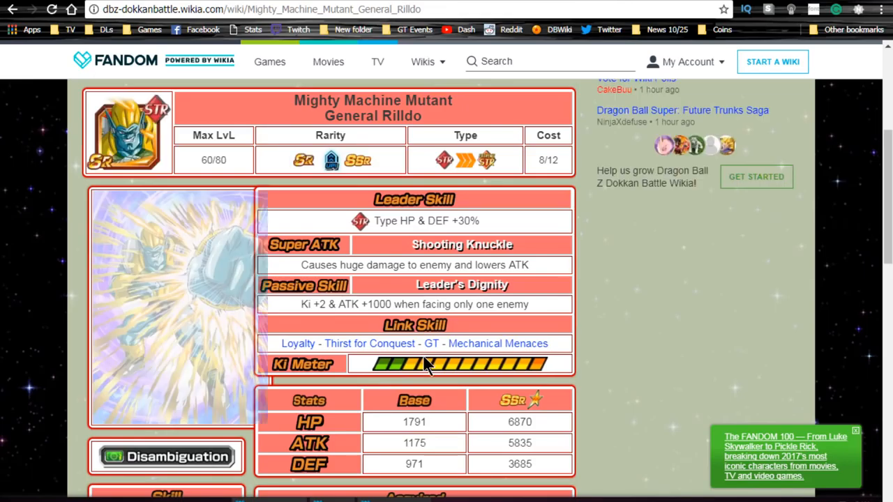
pyautogui.scroll(-3)
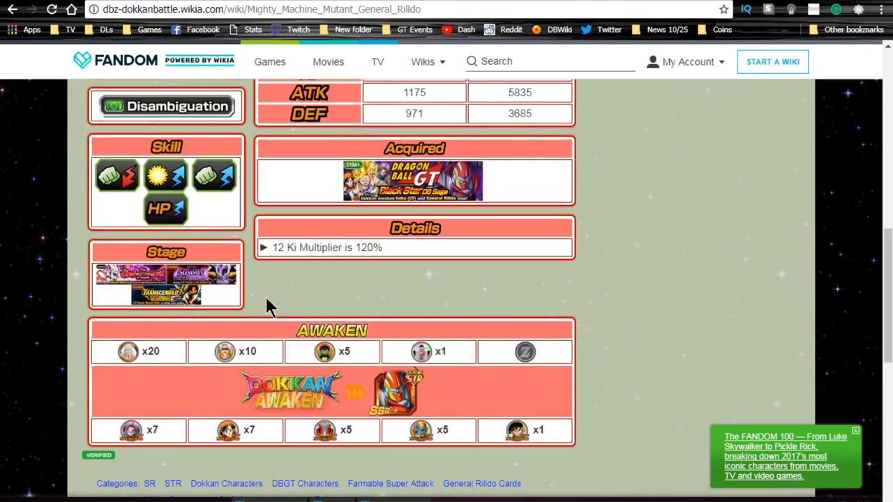
pyautogui.scroll(3)
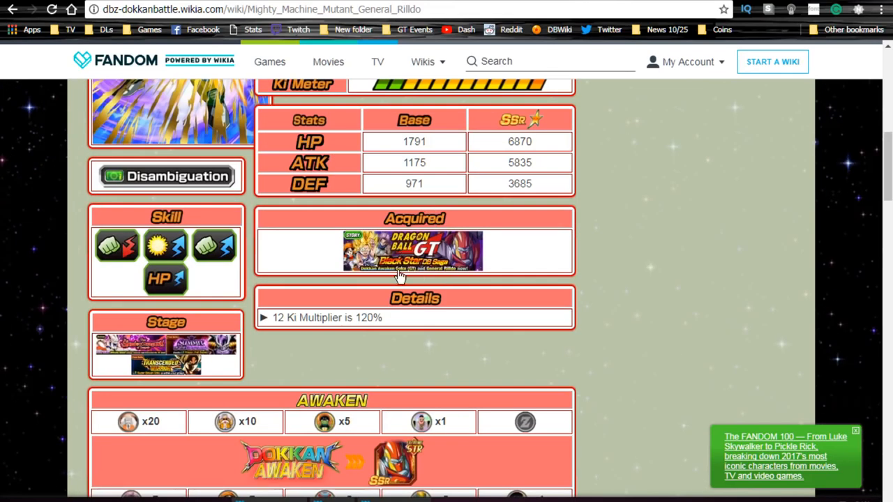
pyautogui.moveTo(613, 388)
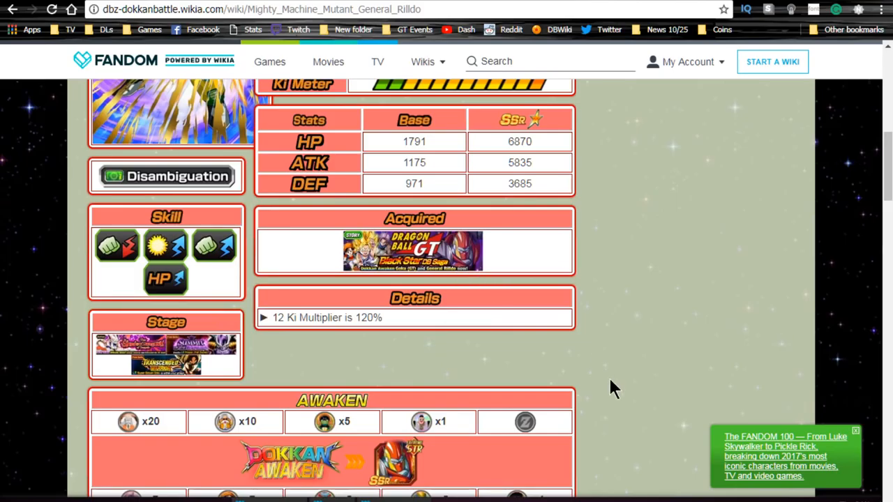
pyautogui.scroll(-3)
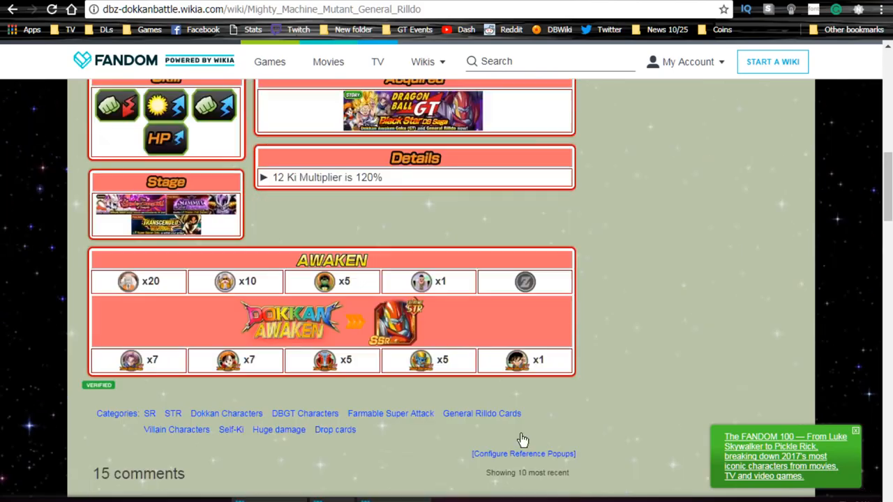
pyautogui.moveTo(240, 388)
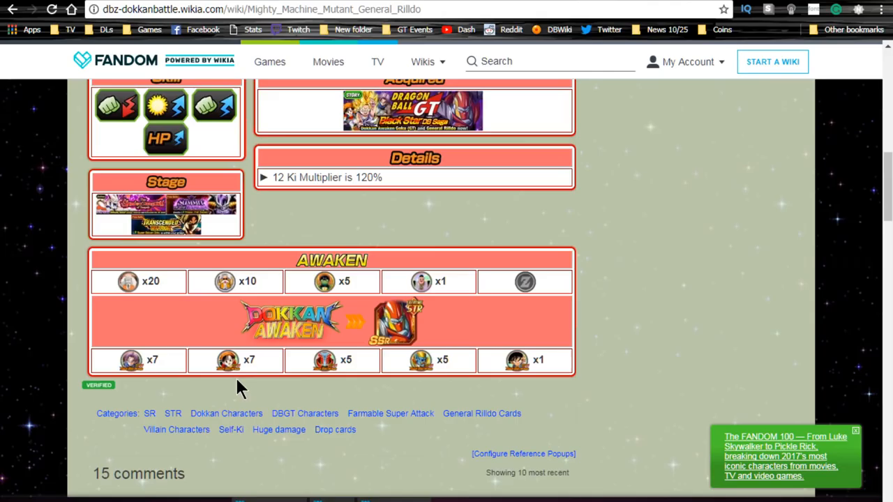
pyautogui.moveTo(512, 362)
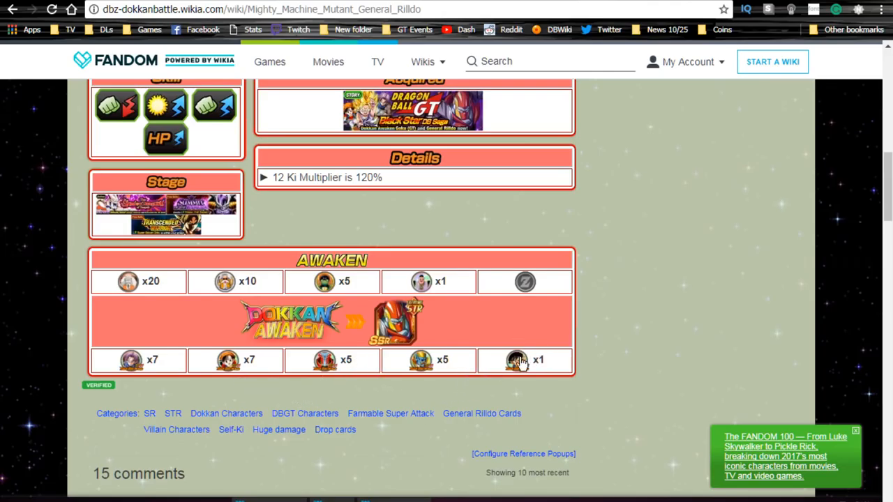
pyautogui.moveTo(517, 377)
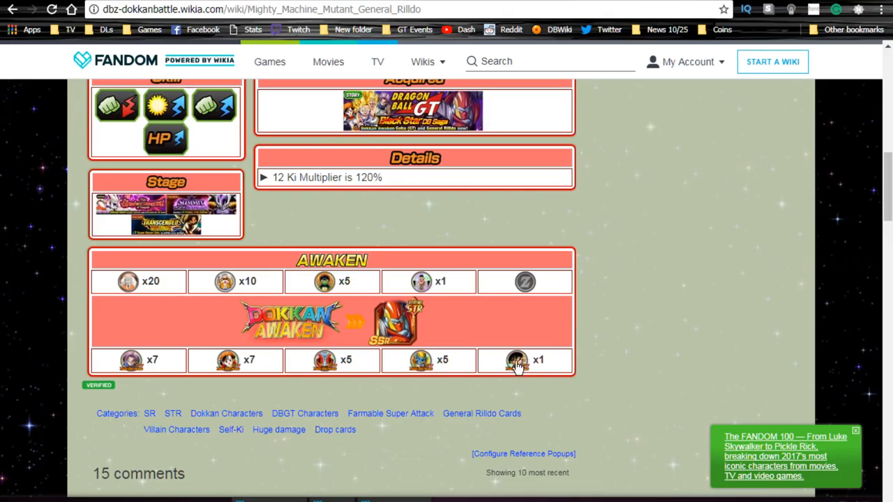
pyautogui.click(511, 360)
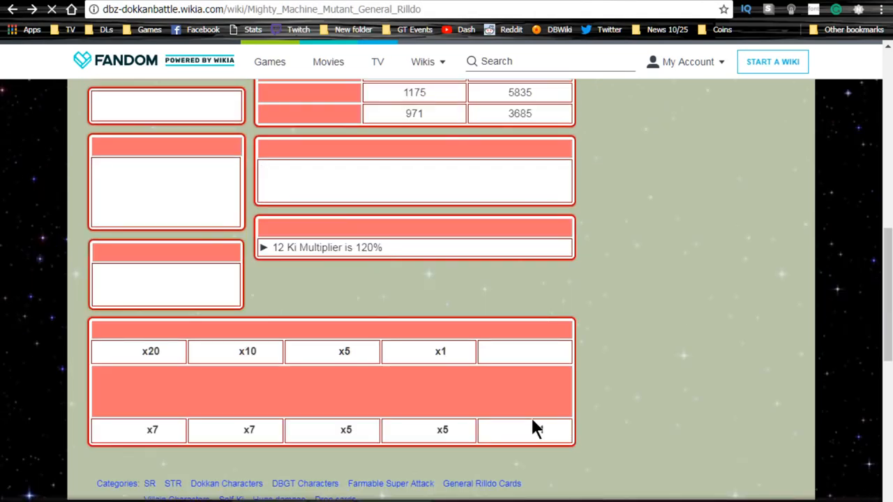
pyautogui.scroll(3)
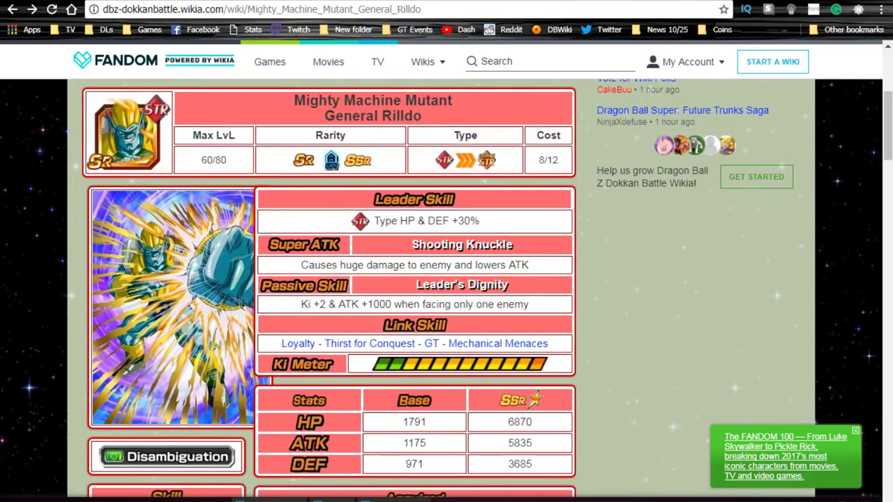
pyautogui.scroll(-3)
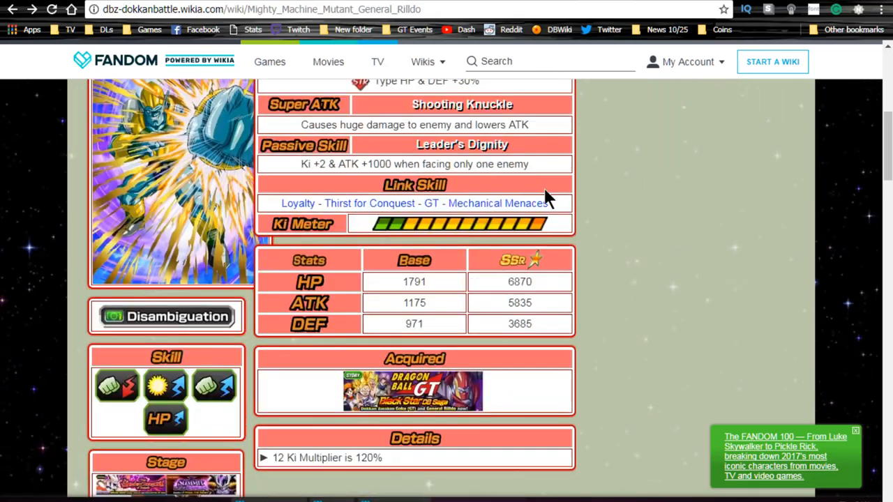
pyautogui.scroll(3)
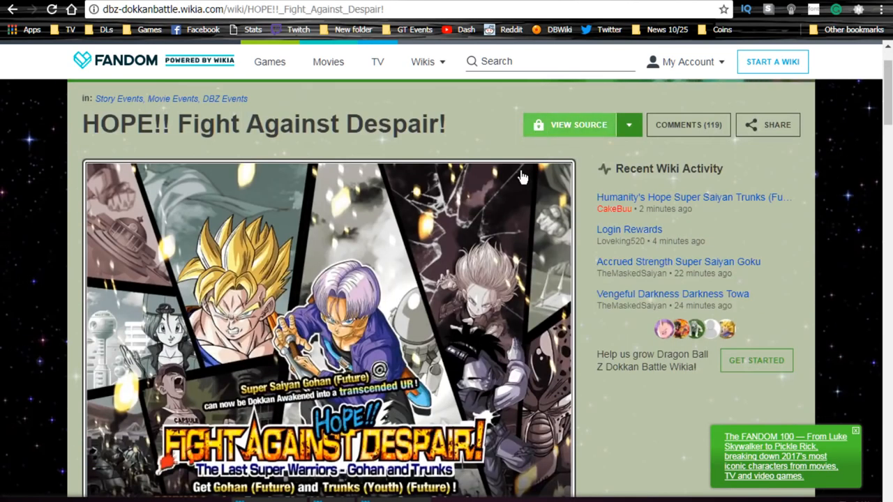
pyautogui.scroll(-3)
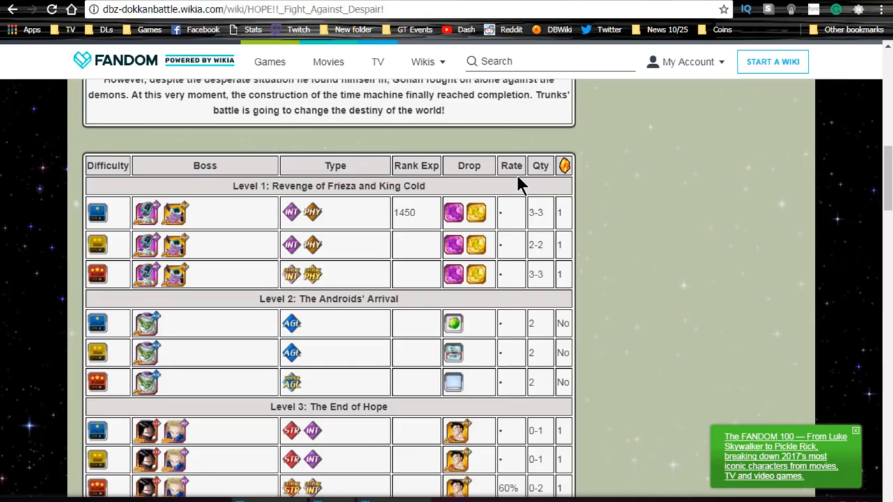
pyautogui.scroll(-3)
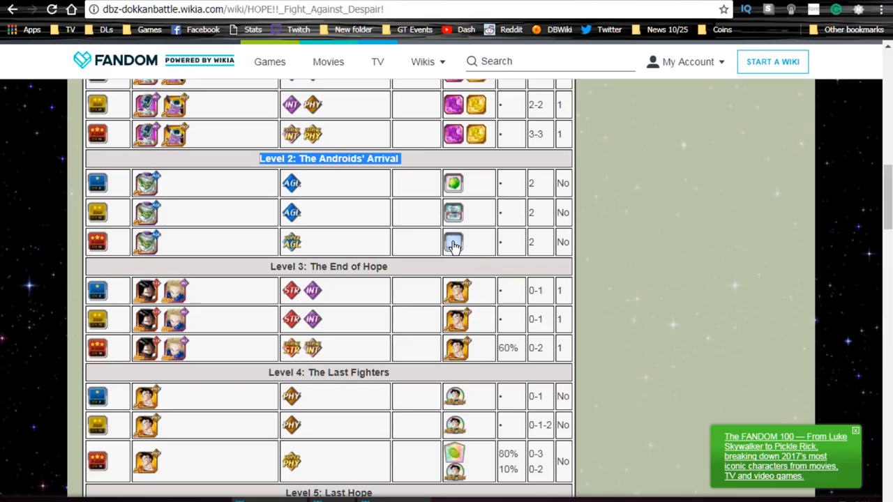
pyautogui.moveTo(455, 250)
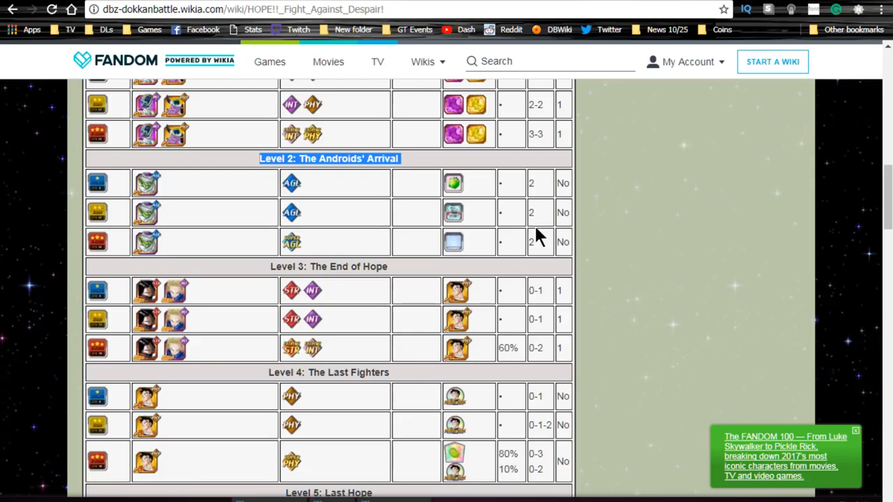
pyautogui.moveTo(524, 252)
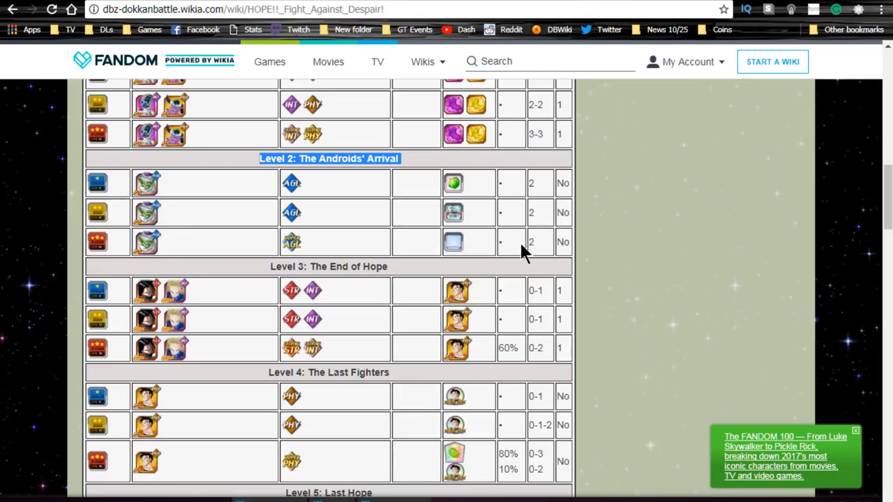
pyautogui.scroll(-3)
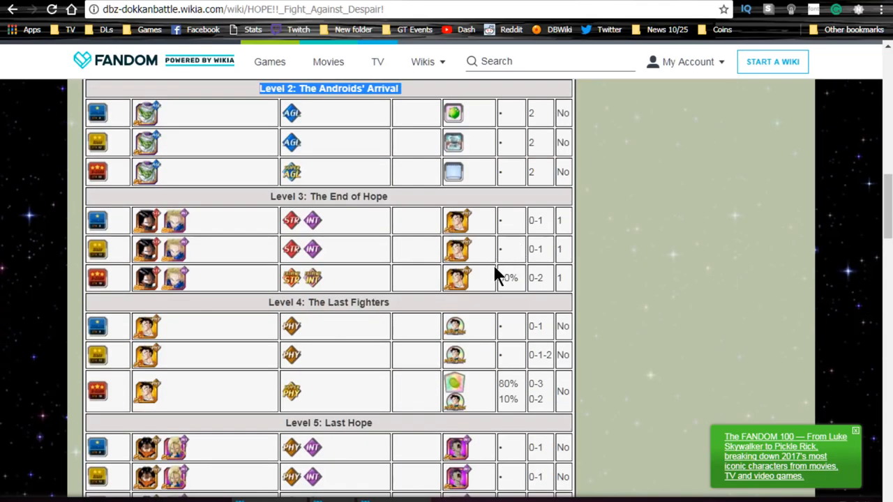
pyautogui.scroll(-3)
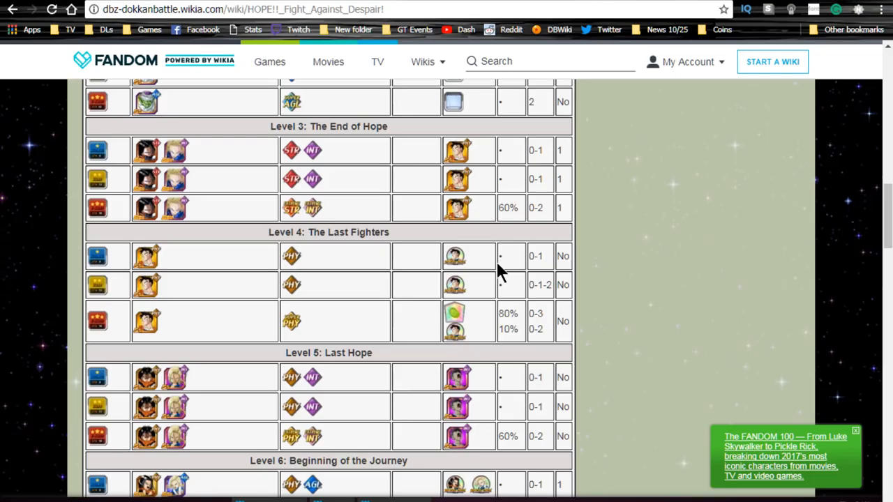
pyautogui.scroll(-3)
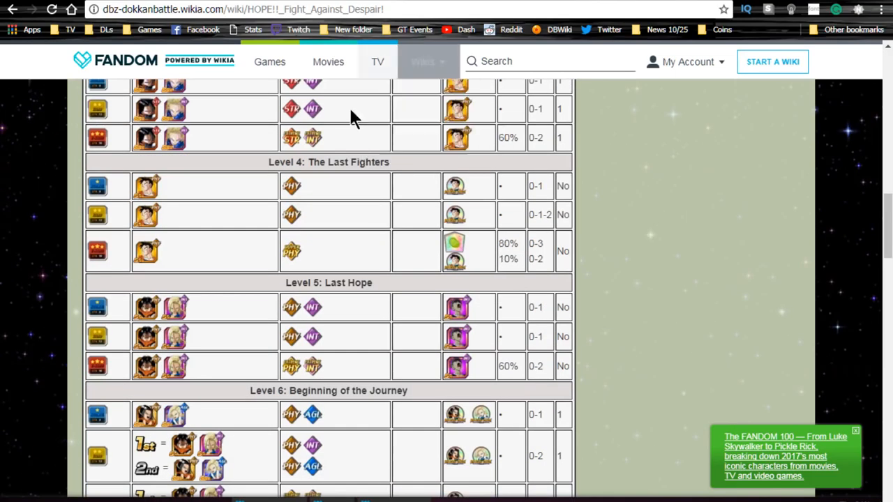
pyautogui.scroll(-3)
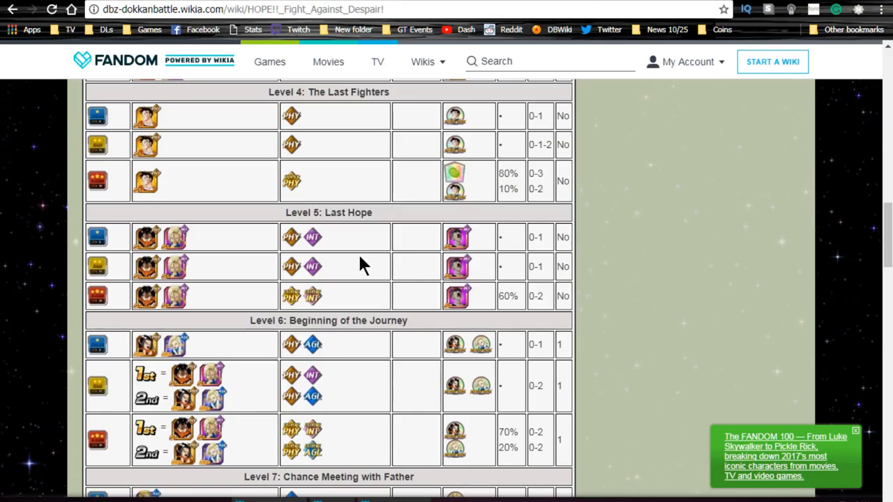
pyautogui.moveTo(468, 295)
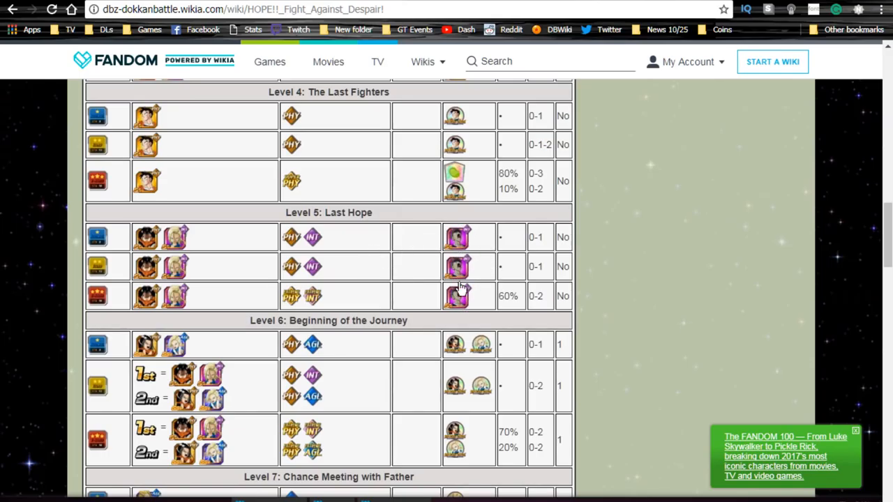
pyautogui.moveTo(483, 341)
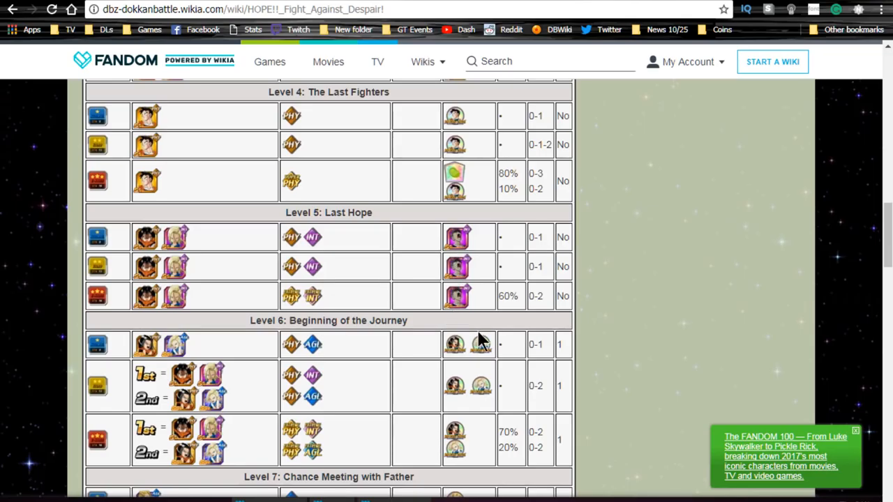
pyautogui.moveTo(461, 263)
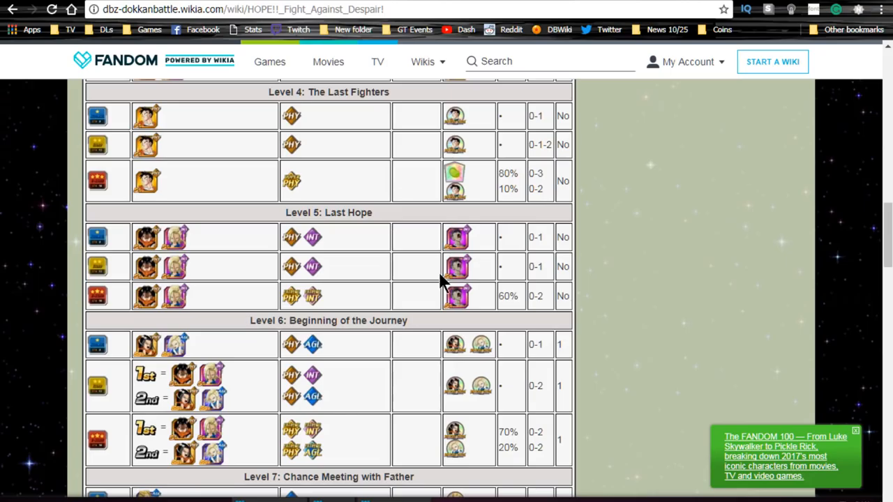
pyautogui.moveTo(464, 240)
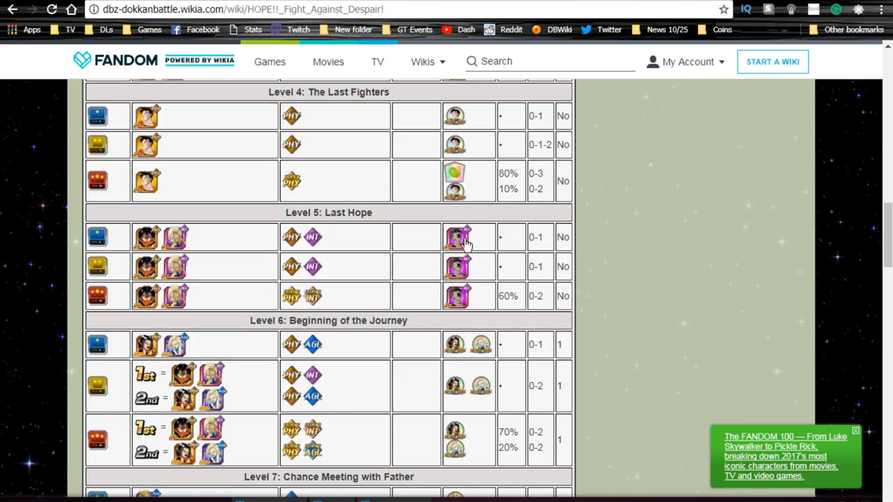
pyautogui.moveTo(527, 306)
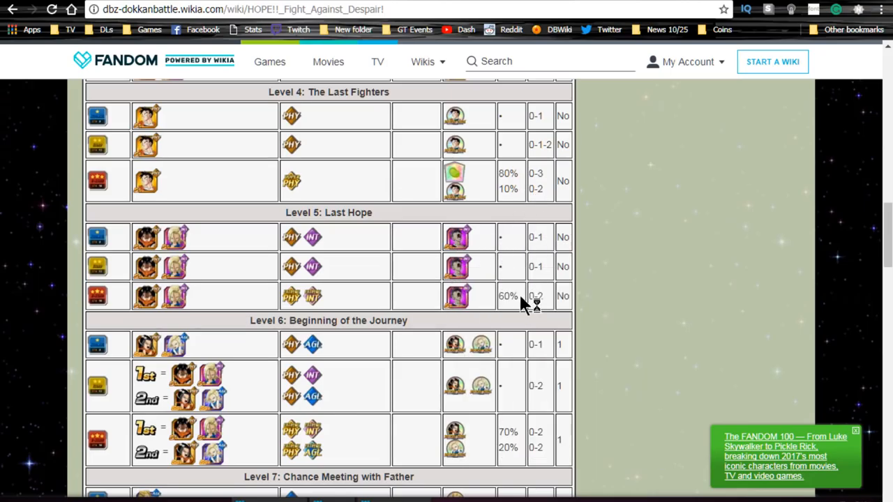
pyautogui.moveTo(483, 357)
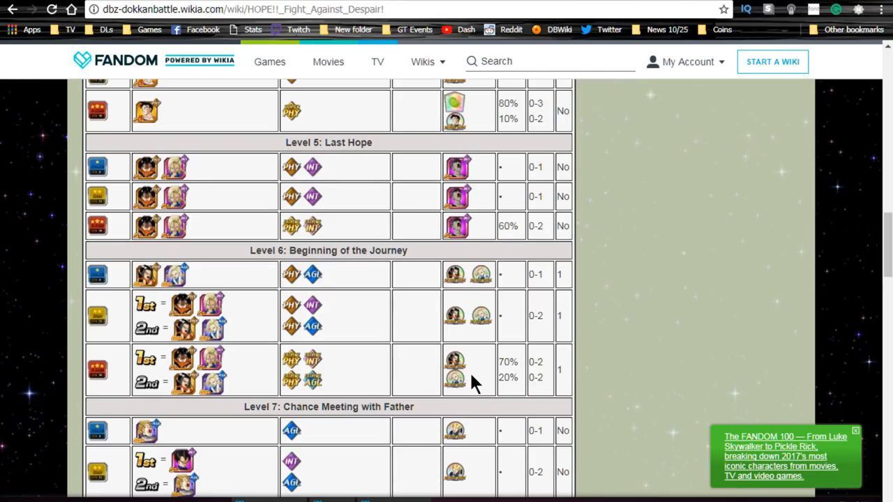
pyautogui.scroll(-3)
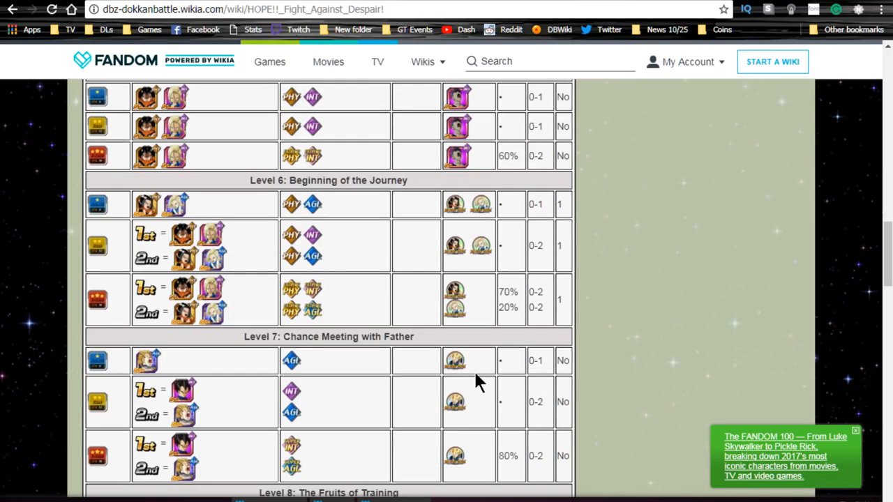
pyautogui.scroll(-3)
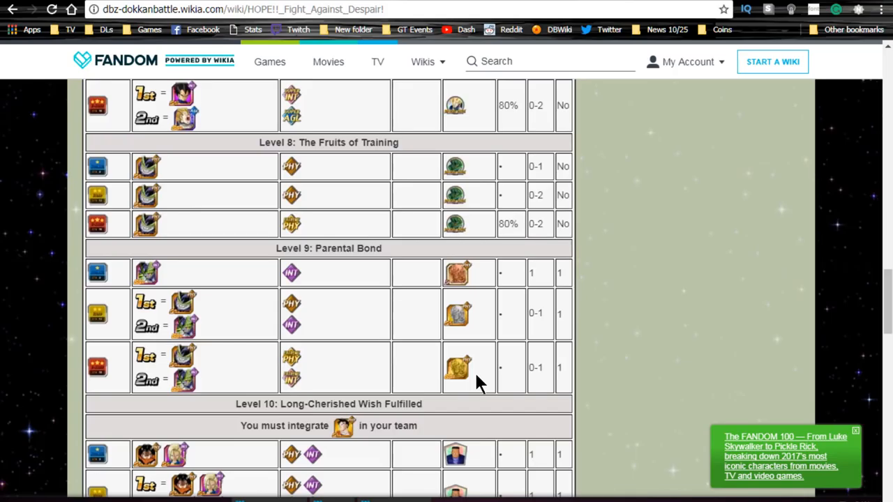
pyautogui.scroll(-3)
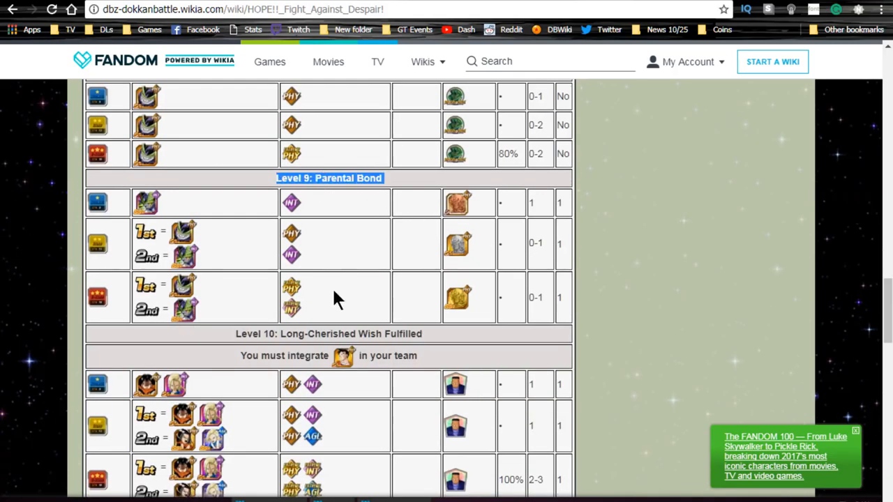
pyautogui.moveTo(460, 304)
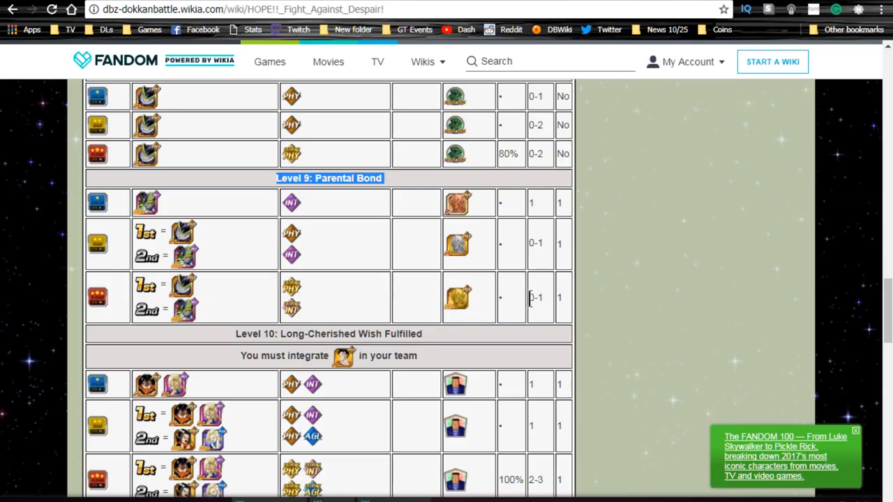
pyautogui.scroll(-3)
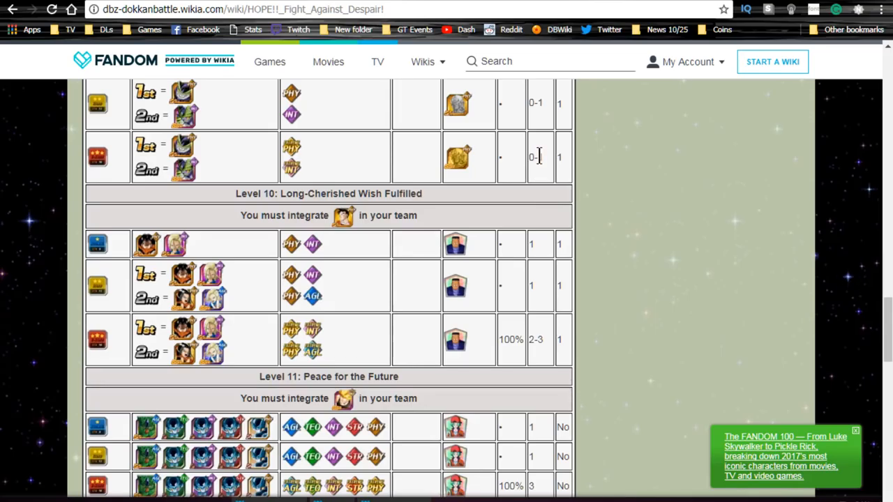
pyautogui.scroll(-3)
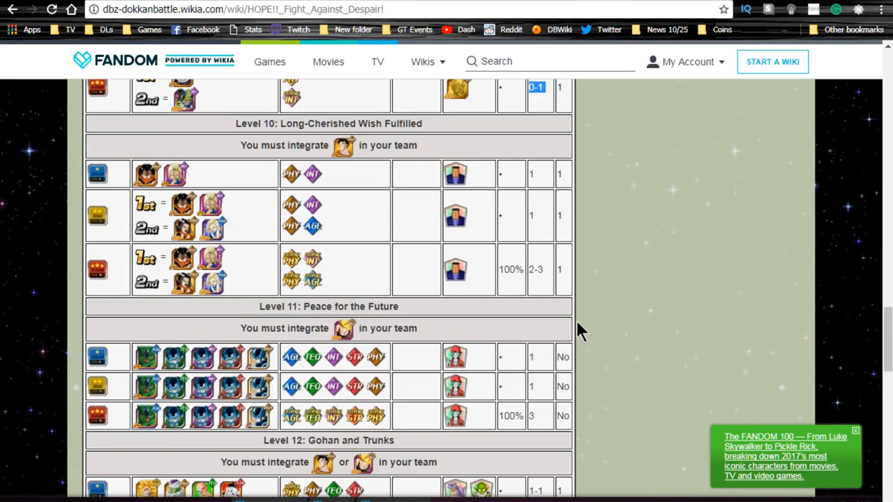
pyautogui.scroll(-3)
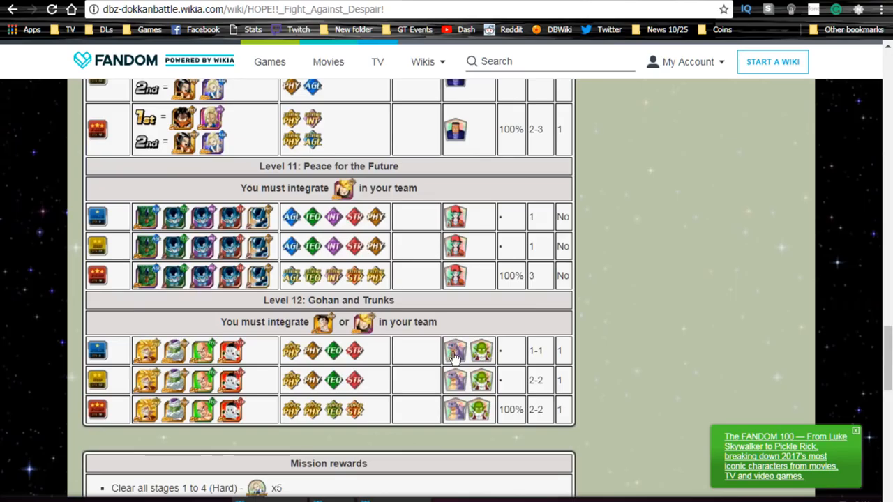
pyautogui.scroll(3)
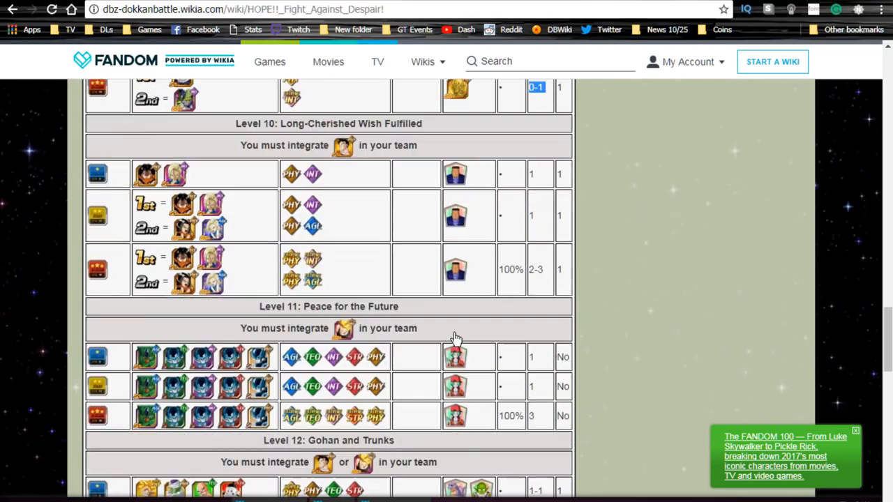
pyautogui.scroll(-3)
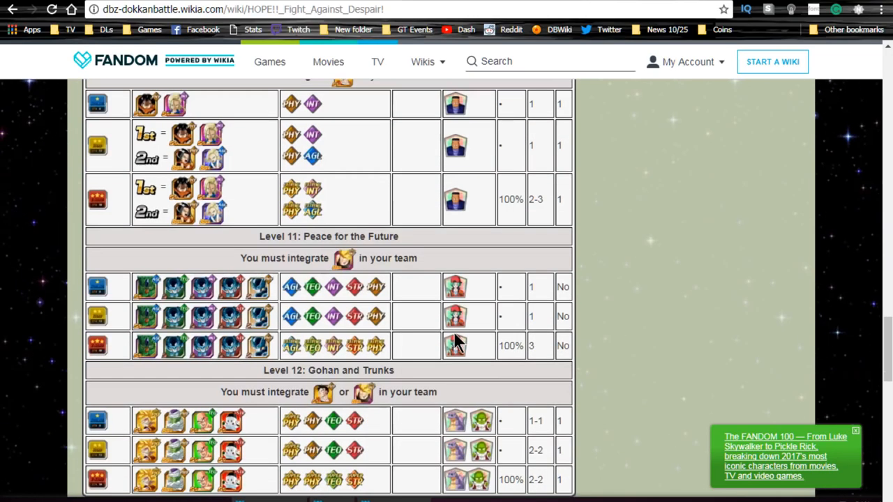
pyautogui.scroll(-3)
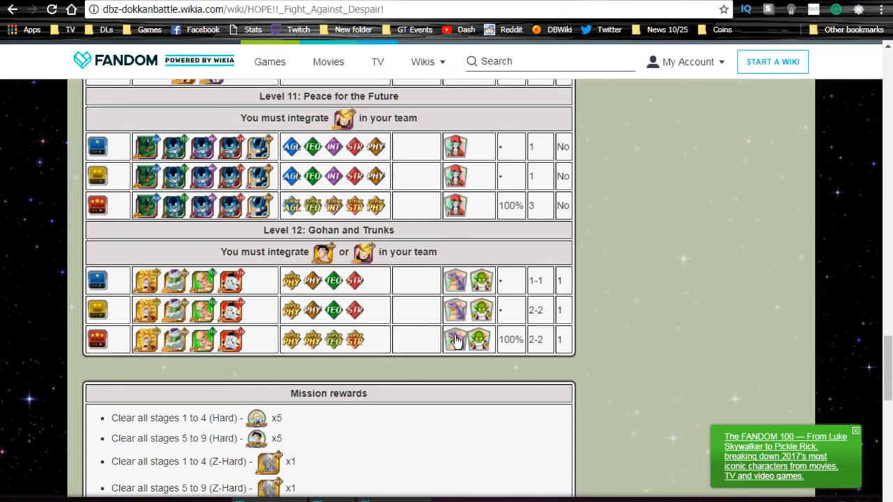
pyautogui.scroll(-3)
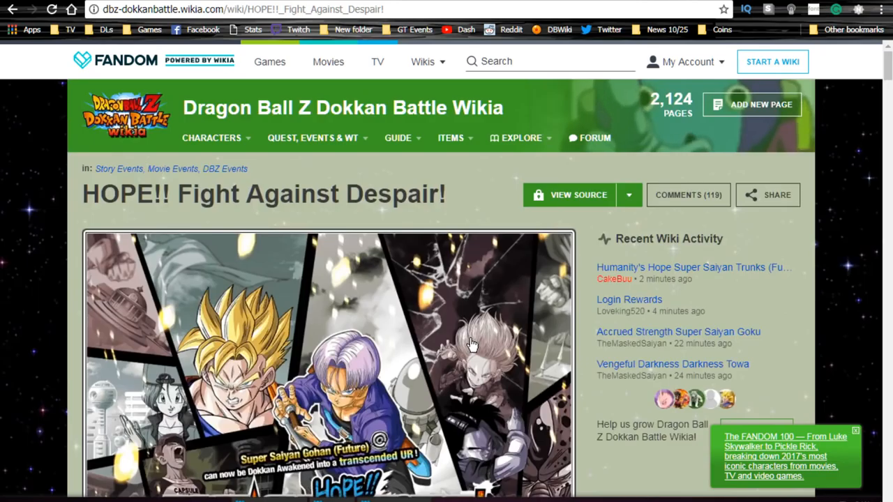
pyautogui.scroll(-3)
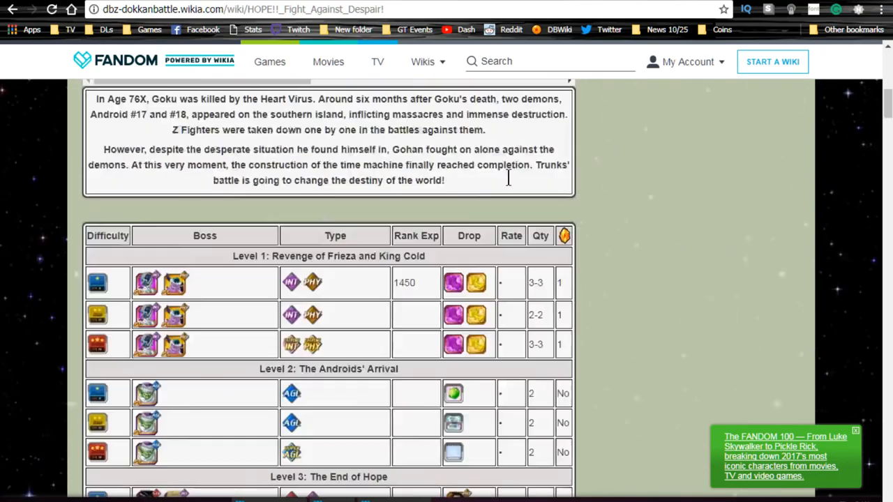
pyautogui.scroll(-3)
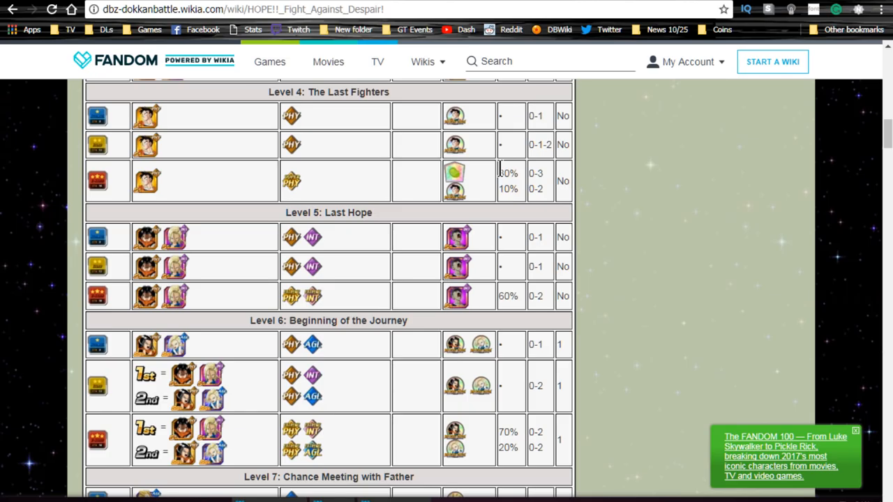
pyautogui.scroll(3)
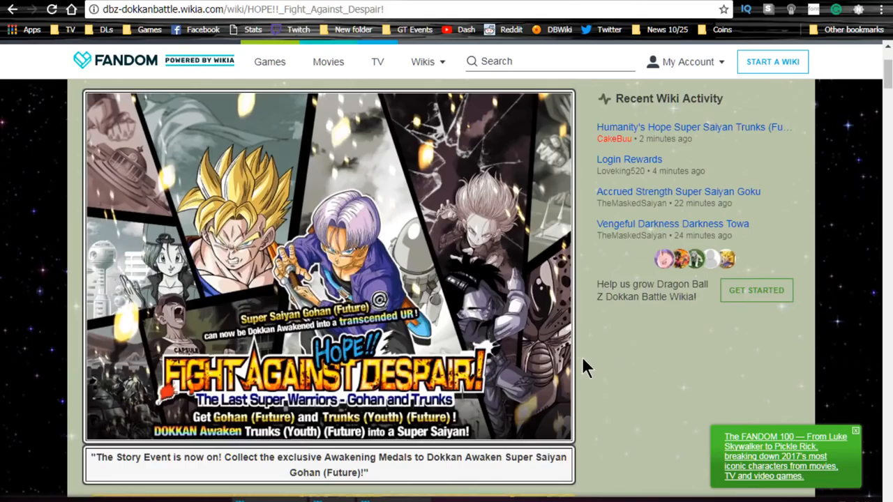
pyautogui.moveTo(585, 368)
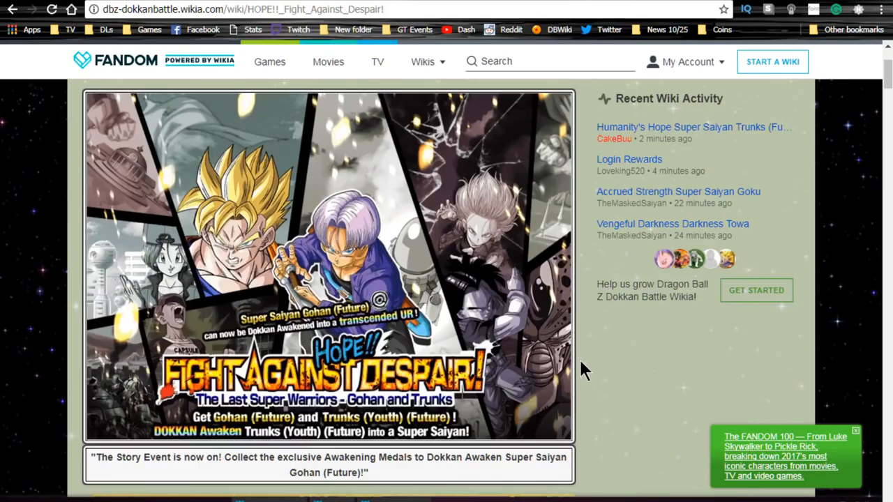